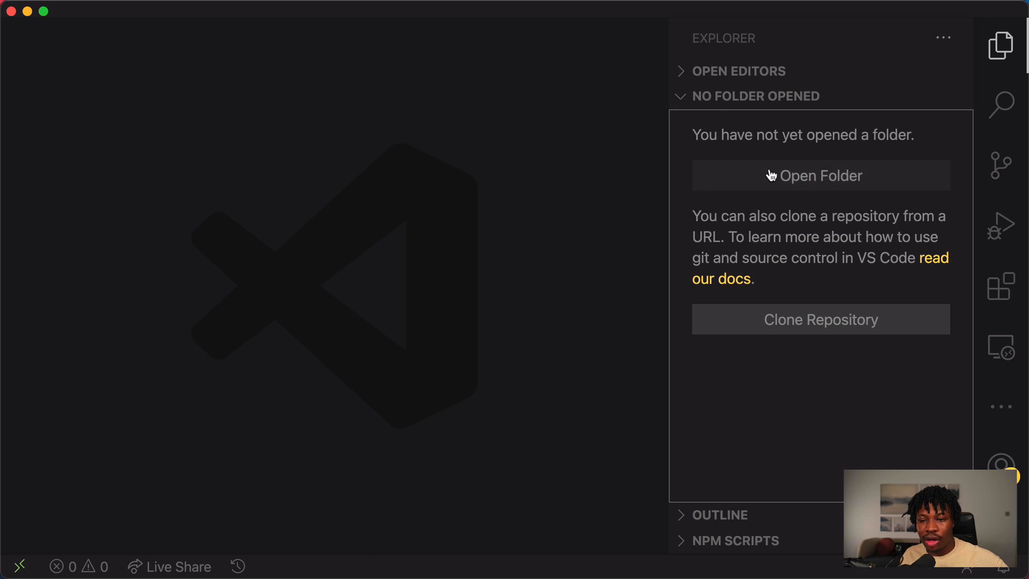
# - Create a new folder named publish-github and open it as the workspace
pyautogui.click(821, 175)
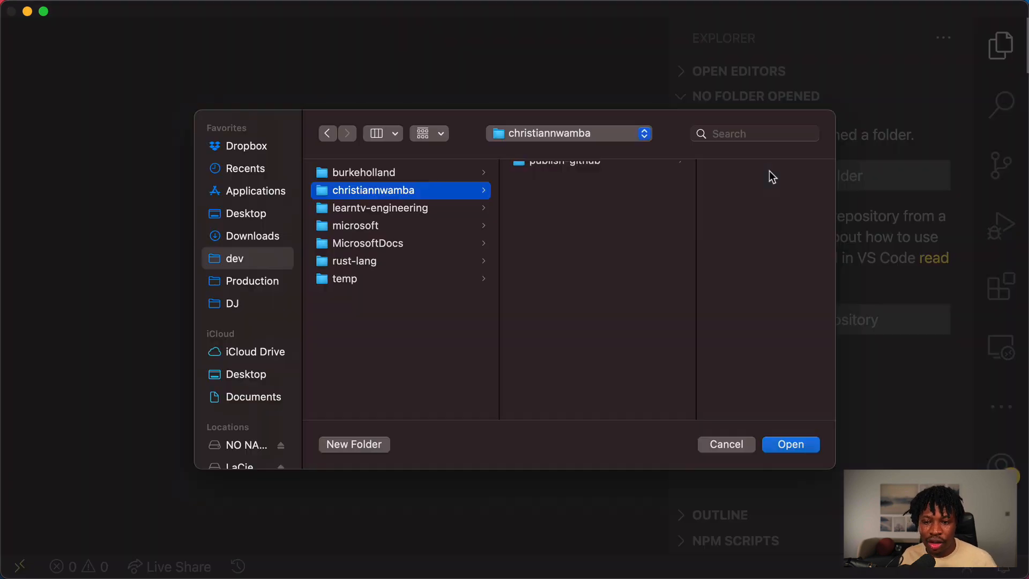
pyautogui.click(353, 445)
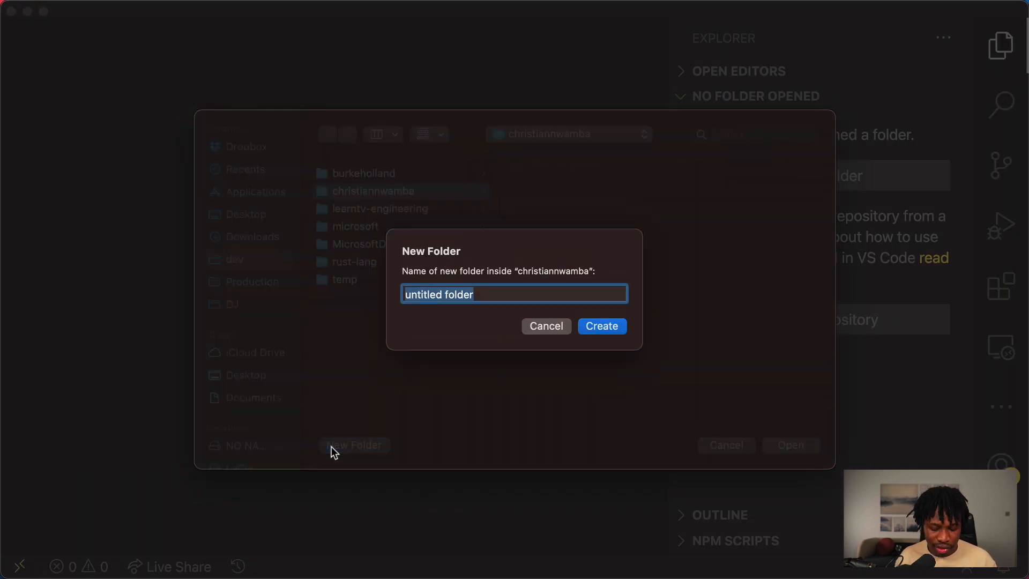
pyautogui.write('pun')
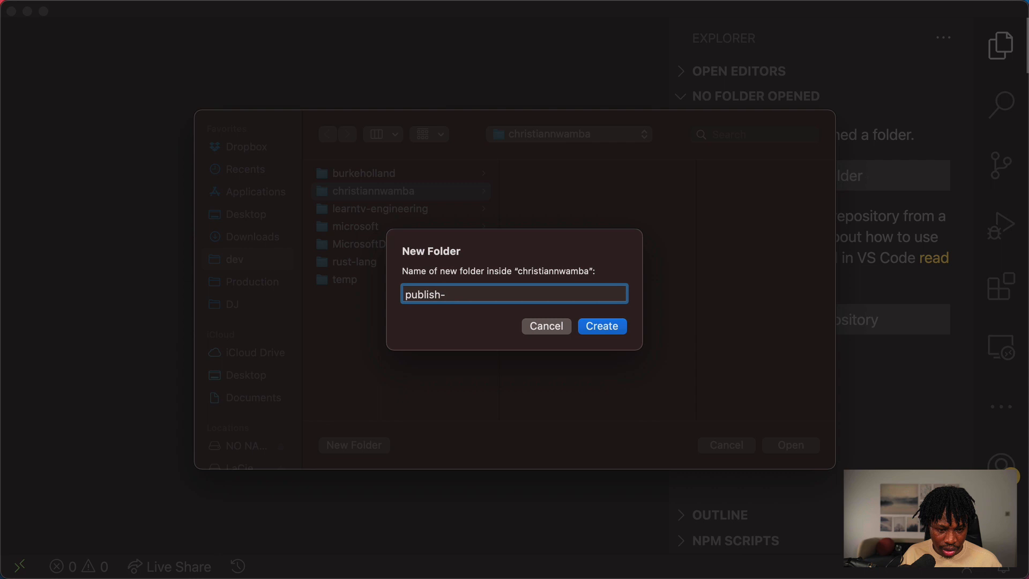
pyautogui.click(545, 326)
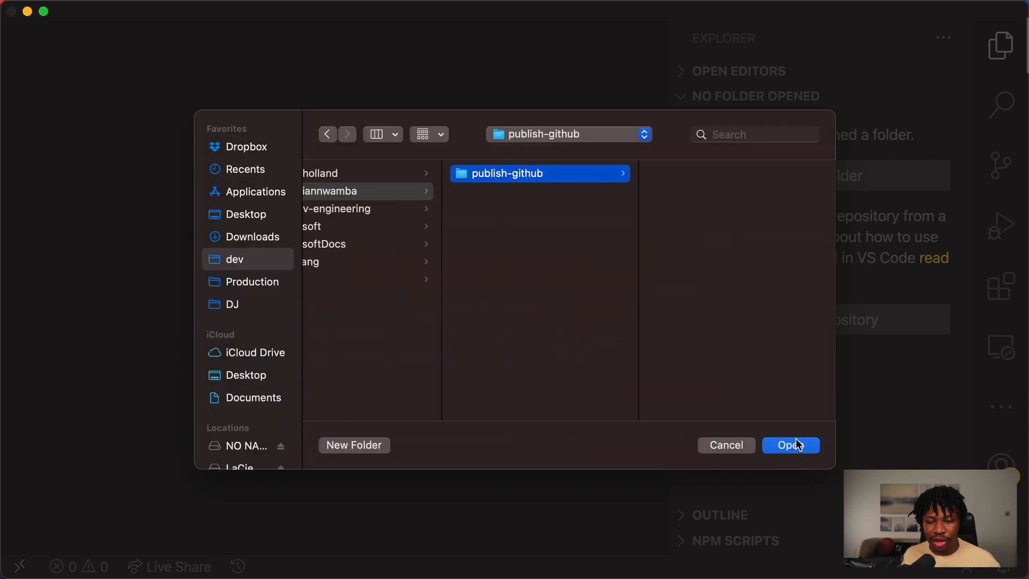
pyautogui.click(790, 444)
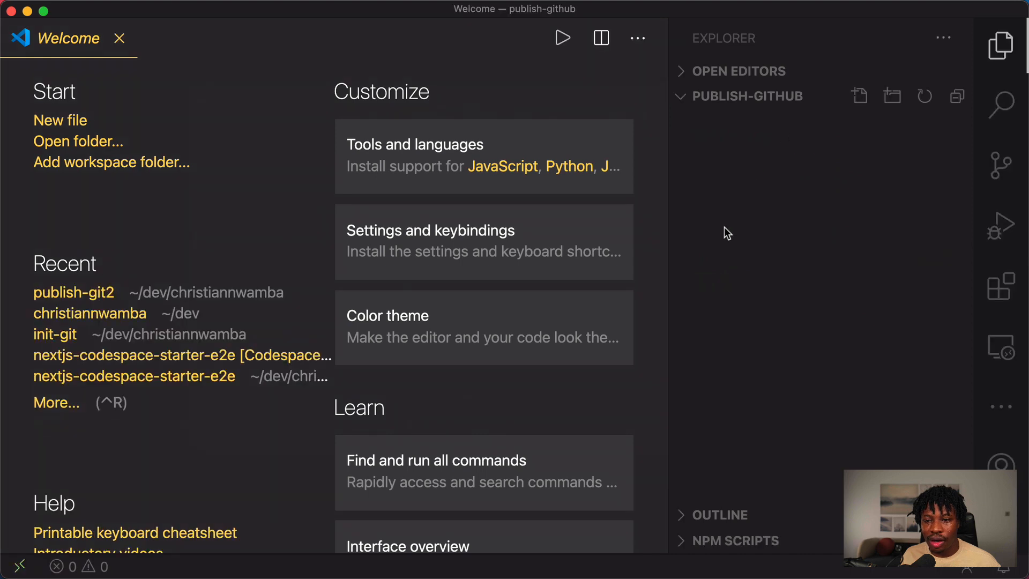
pyautogui.moveTo(769, 179)
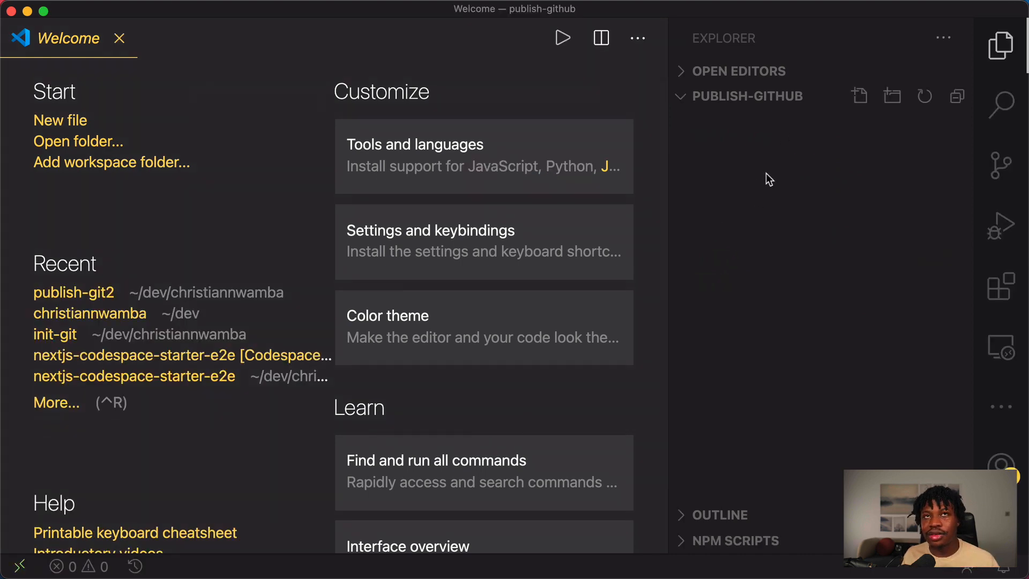
# - Create index.html, fill it with the html:5 boilerplate, and close it
pyautogui.click(858, 96)
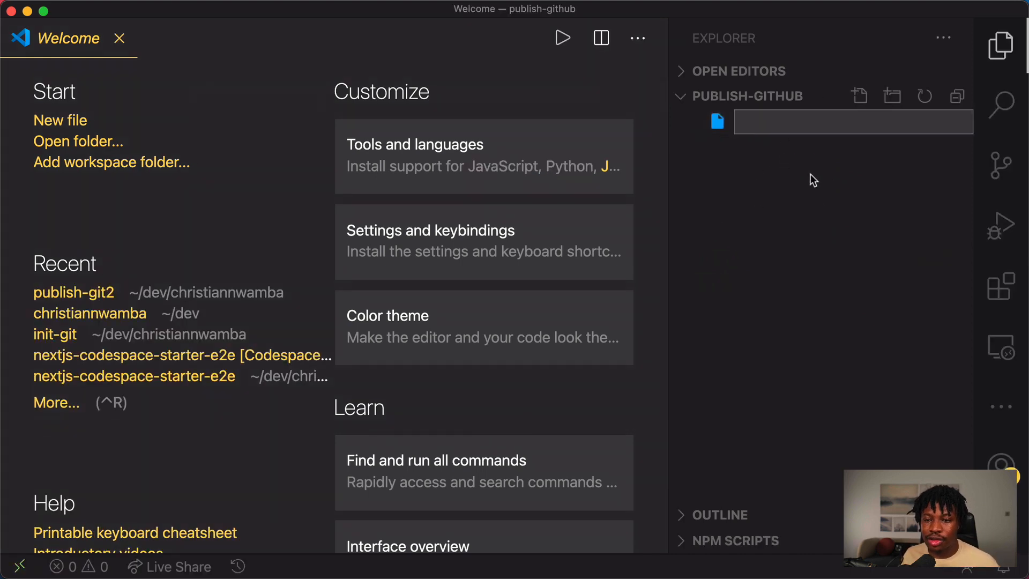
pyautogui.write('index.h')
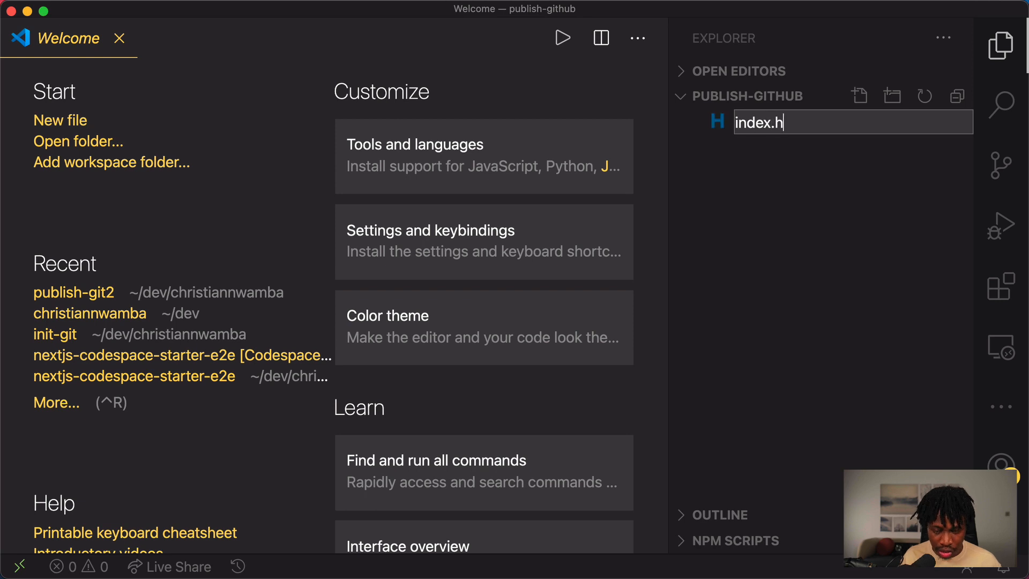
pyautogui.press('Enter')
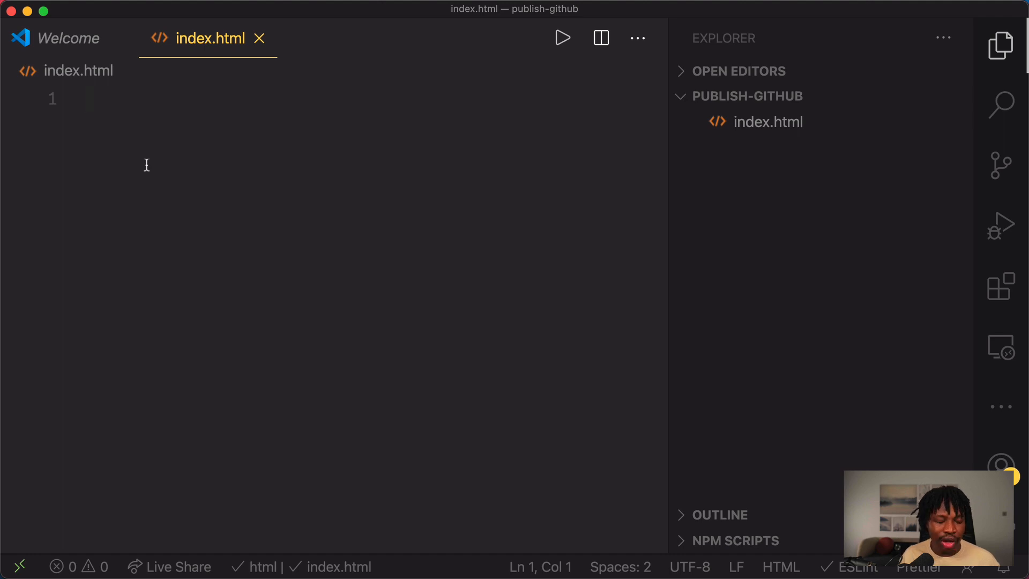
pyautogui.write('html>')
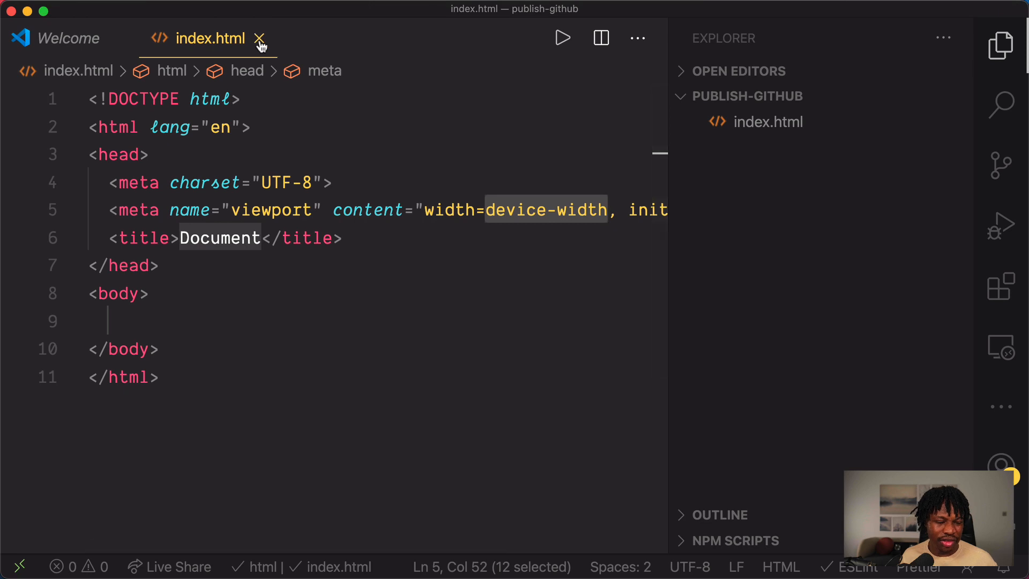
pyautogui.click(260, 39)
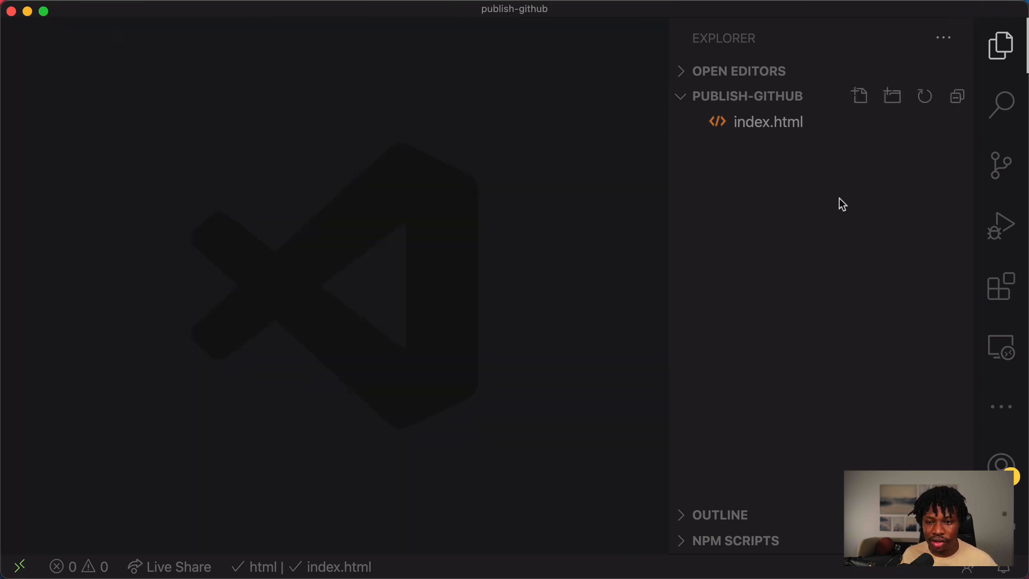
# - Create a .gitignore file whose first line is .env
pyautogui.click(858, 96)
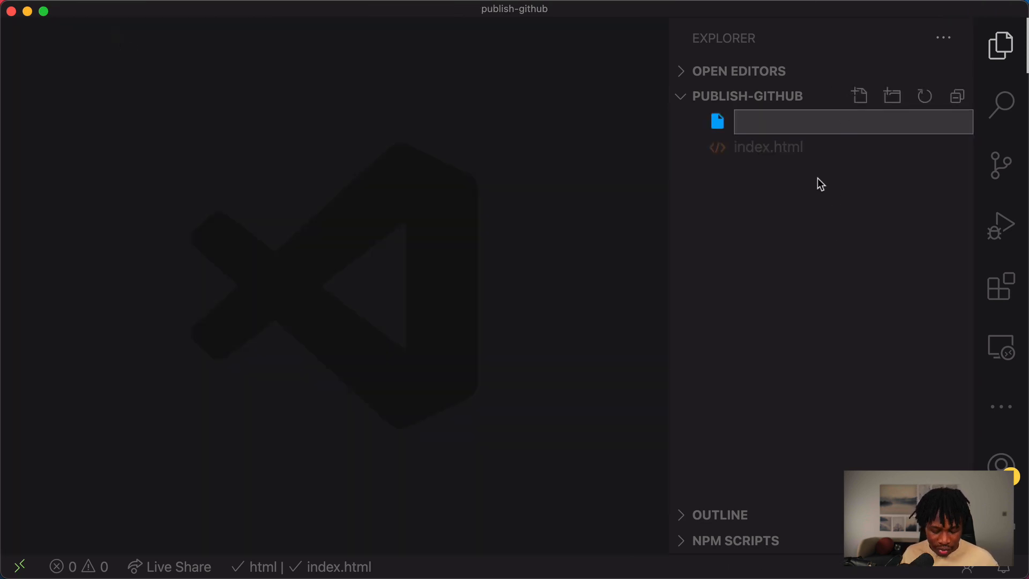
pyautogui.write('.g')
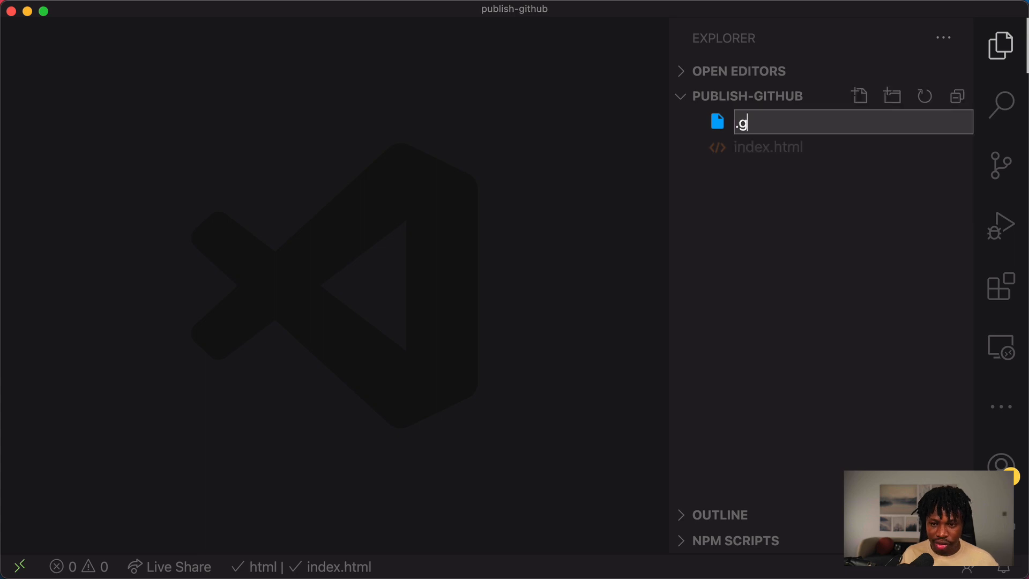
pyautogui.write('itignore')
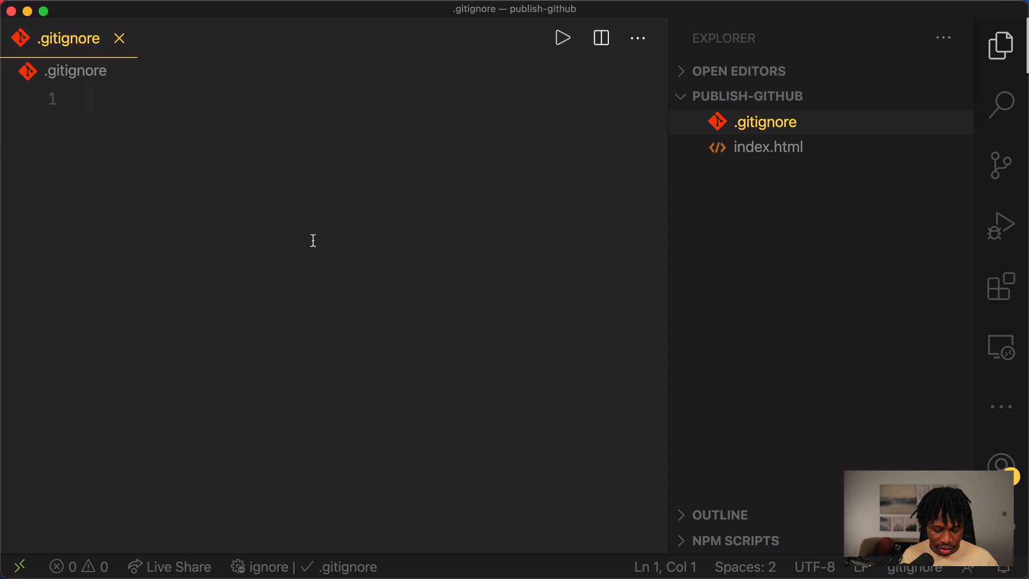
pyautogui.write('.en')
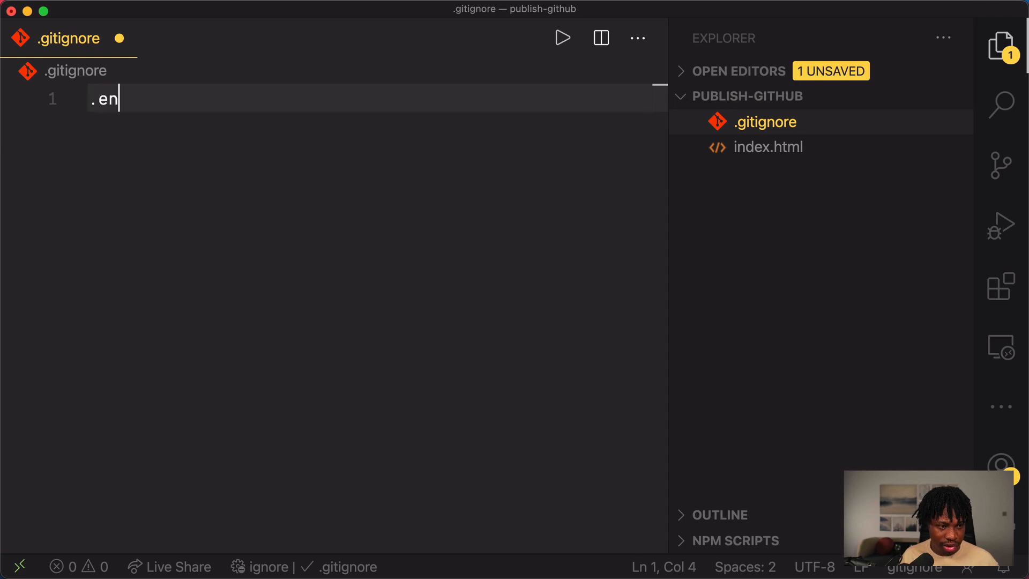
pyautogui.write('v')
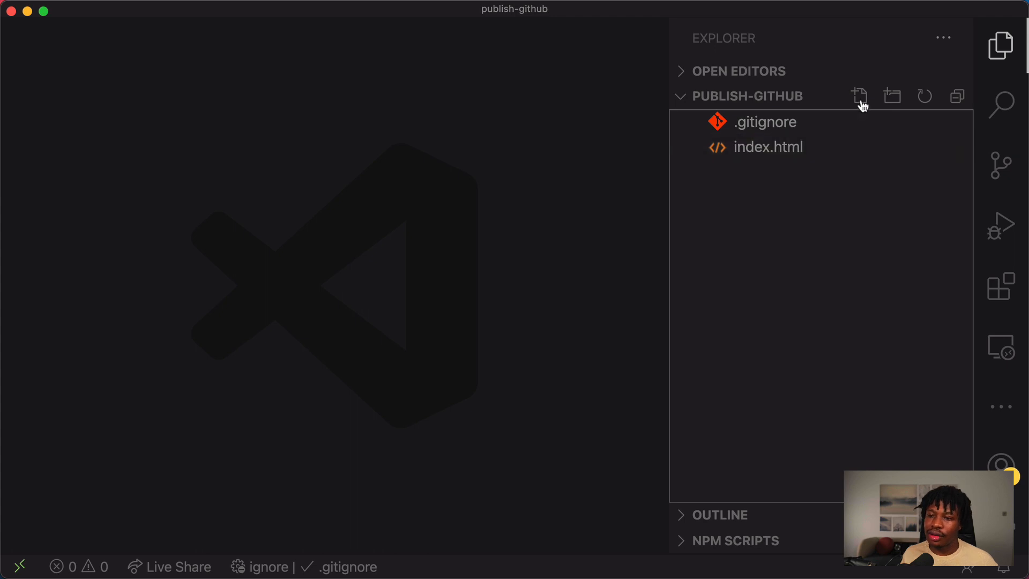
# - Create a .env file containing SECRET=SECRET and close it
pyautogui.click(859, 96)
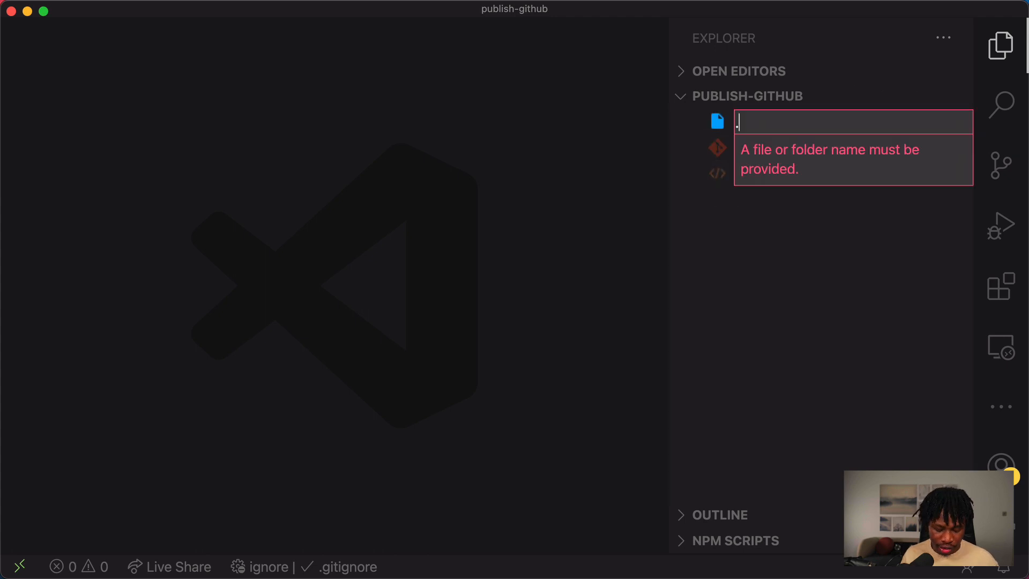
pyautogui.write('.env')
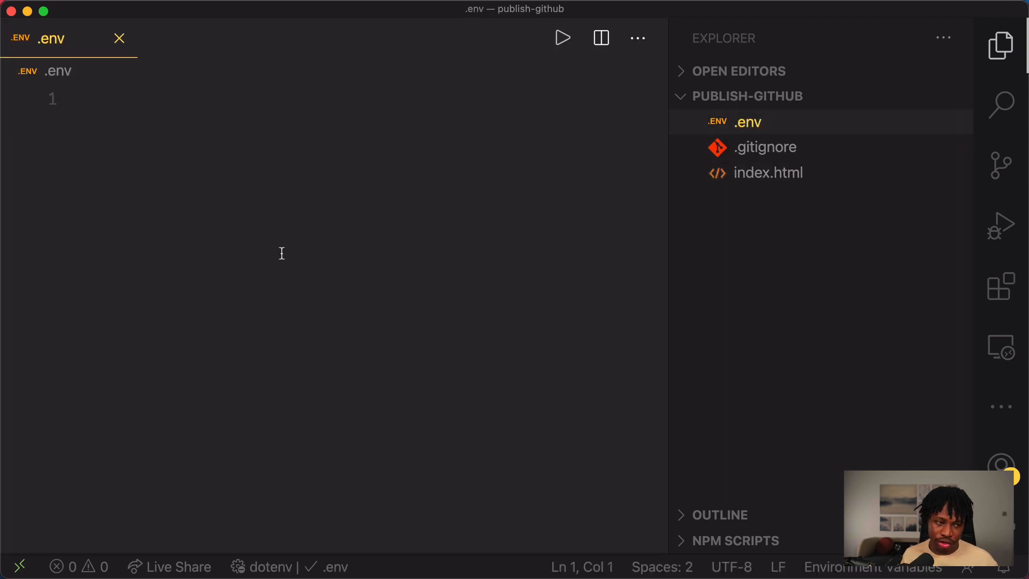
pyautogui.write('SECRET')
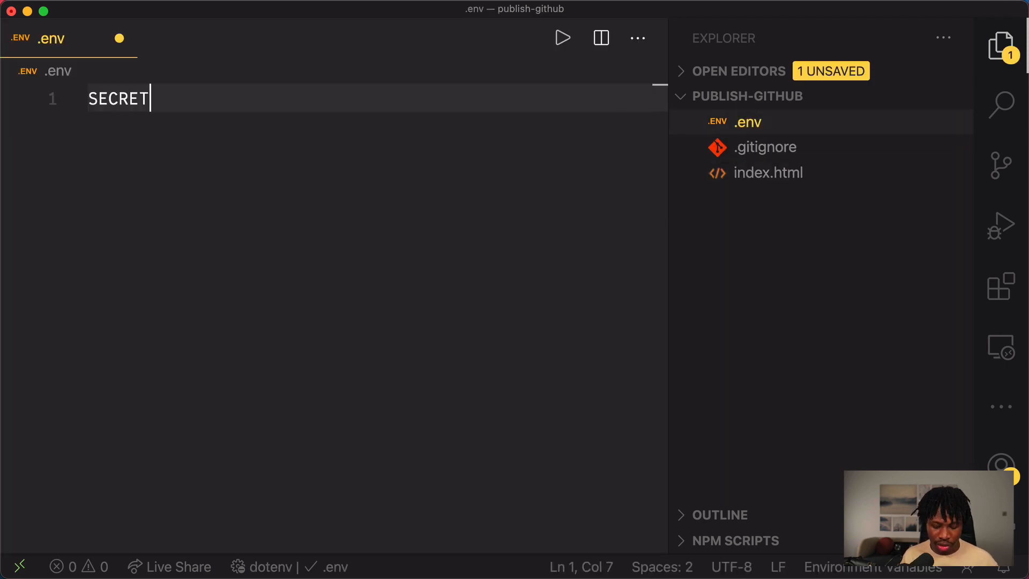
pyautogui.write('=SECRE')
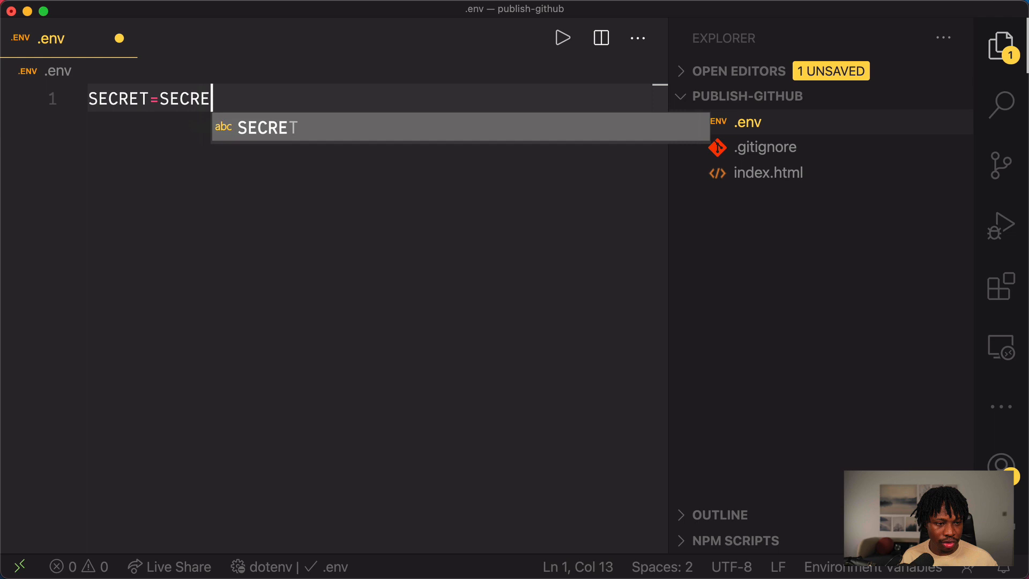
pyautogui.write('T')
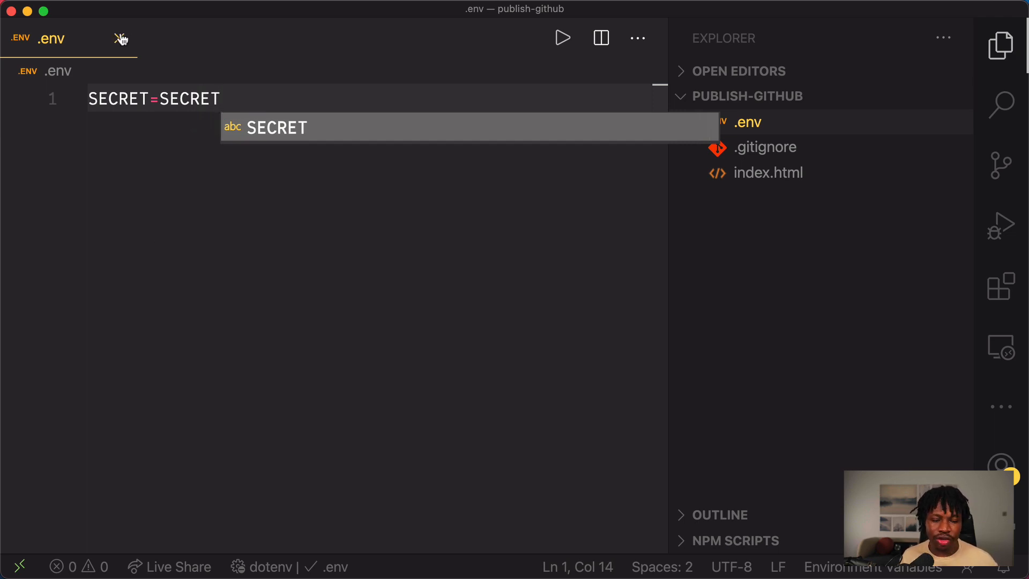
pyautogui.click(122, 38)
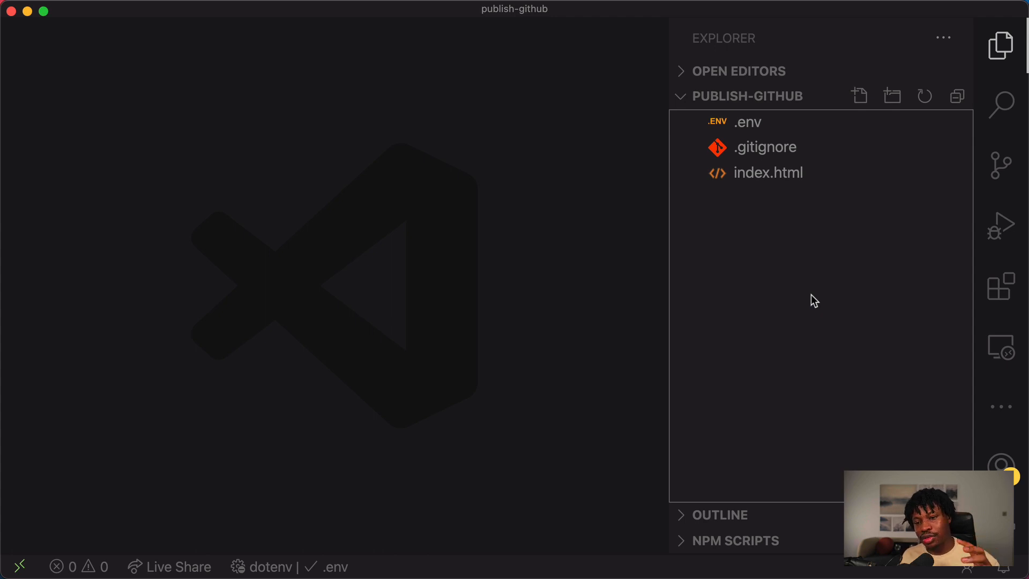
pyautogui.moveTo(810, 280)
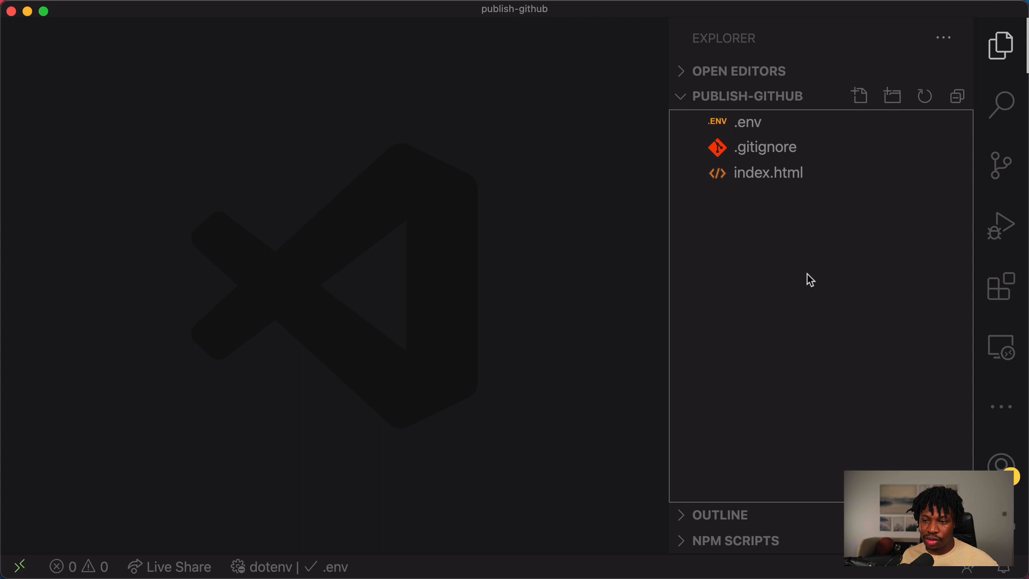
pyautogui.moveTo(935, 219)
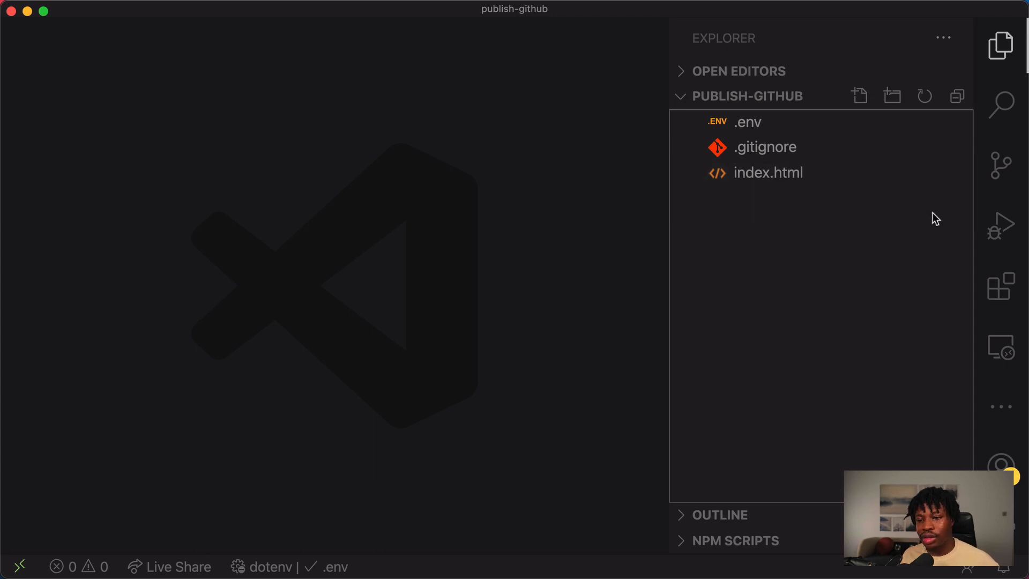
pyautogui.moveTo(931, 214)
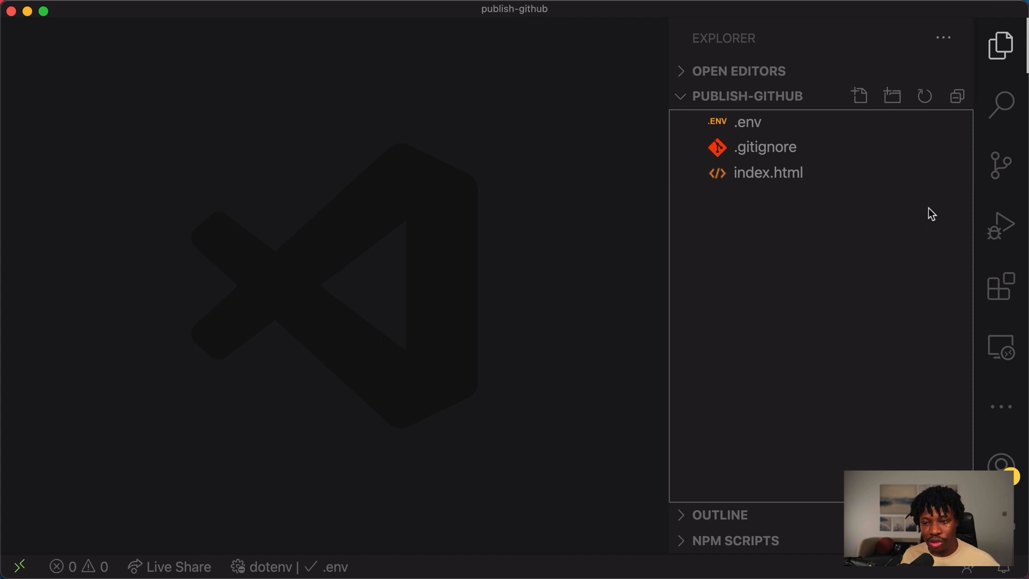
pyautogui.moveTo(999, 164)
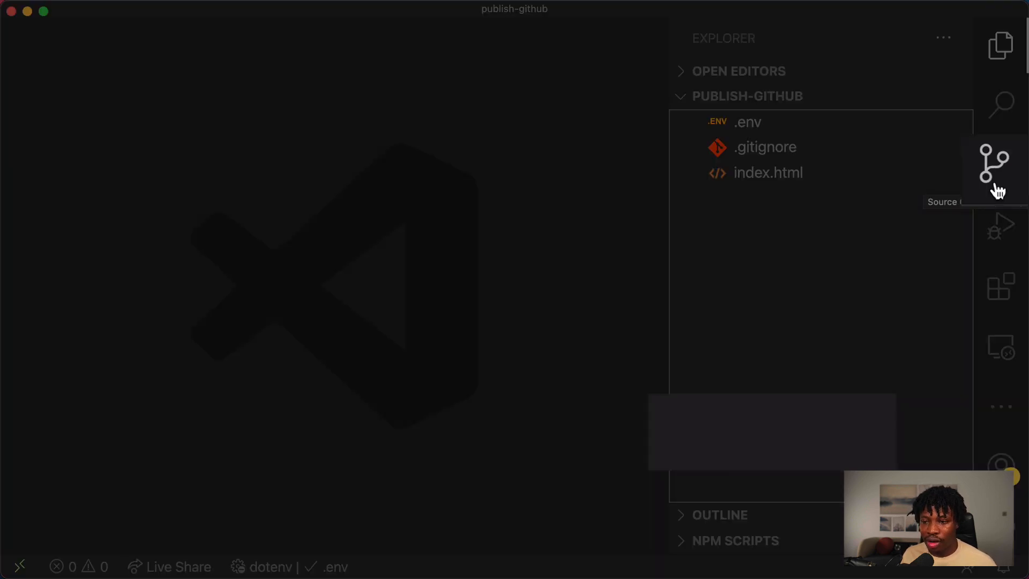
# - Open the Source Control view and choose Publish to GitHub
pyautogui.click(1000, 164)
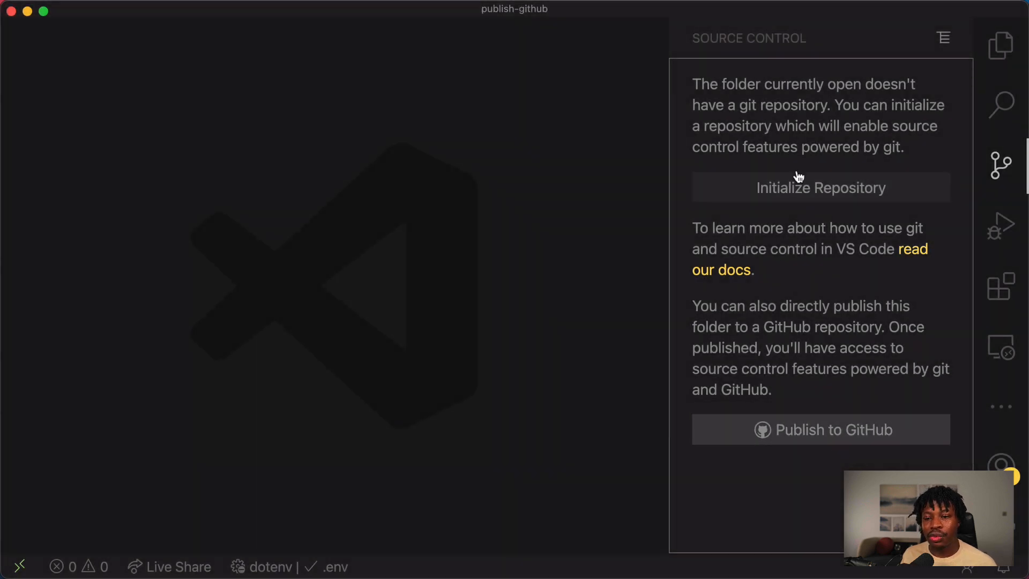
pyautogui.moveTo(801, 250)
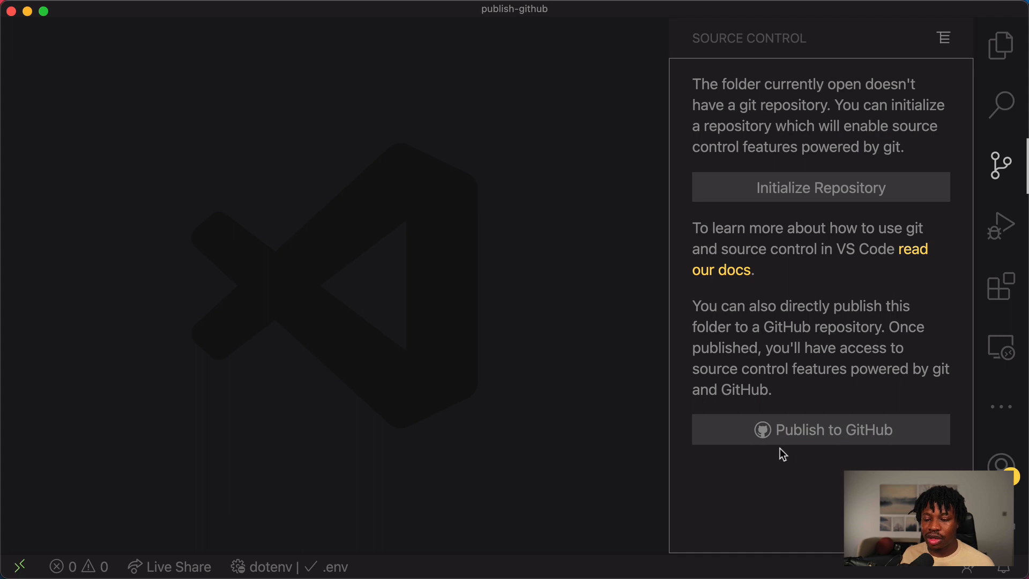
pyautogui.moveTo(747, 423)
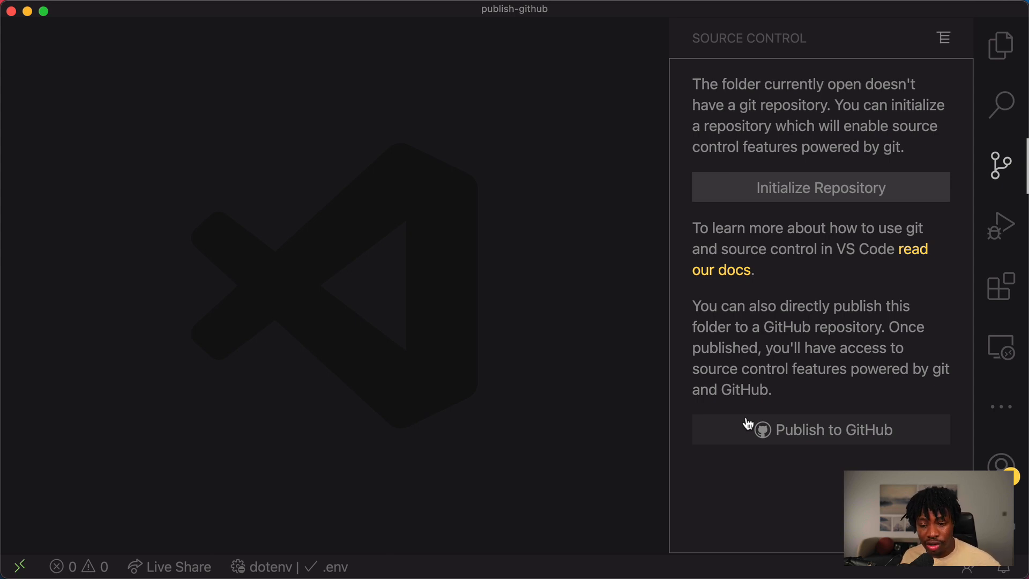
pyautogui.moveTo(801, 358)
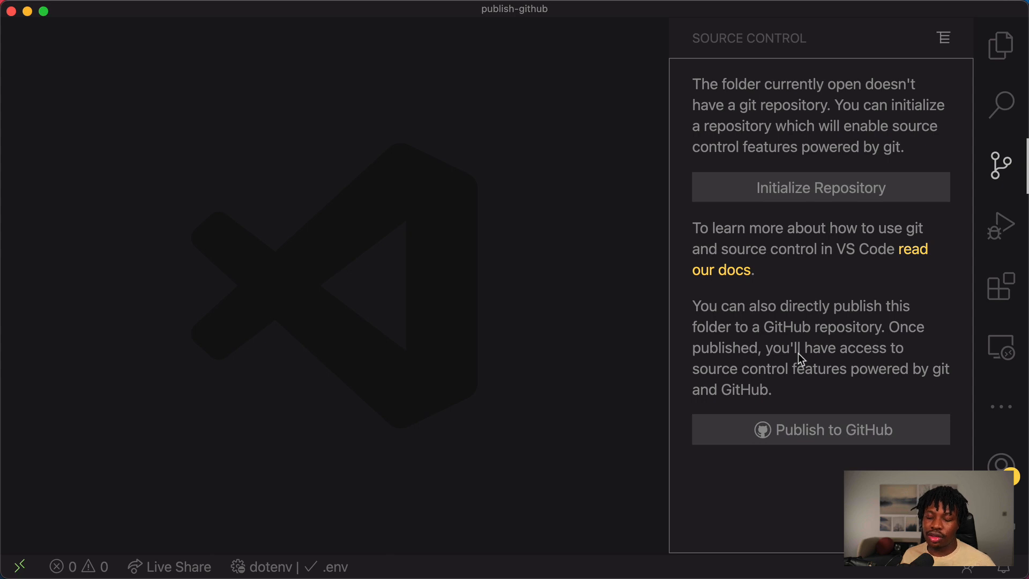
pyautogui.moveTo(812, 450)
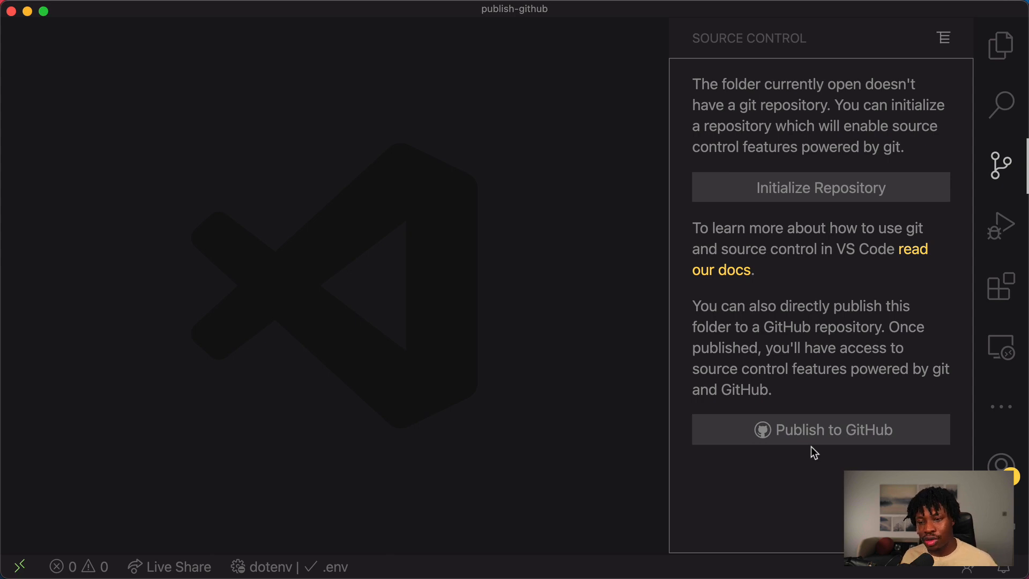
pyautogui.moveTo(818, 430)
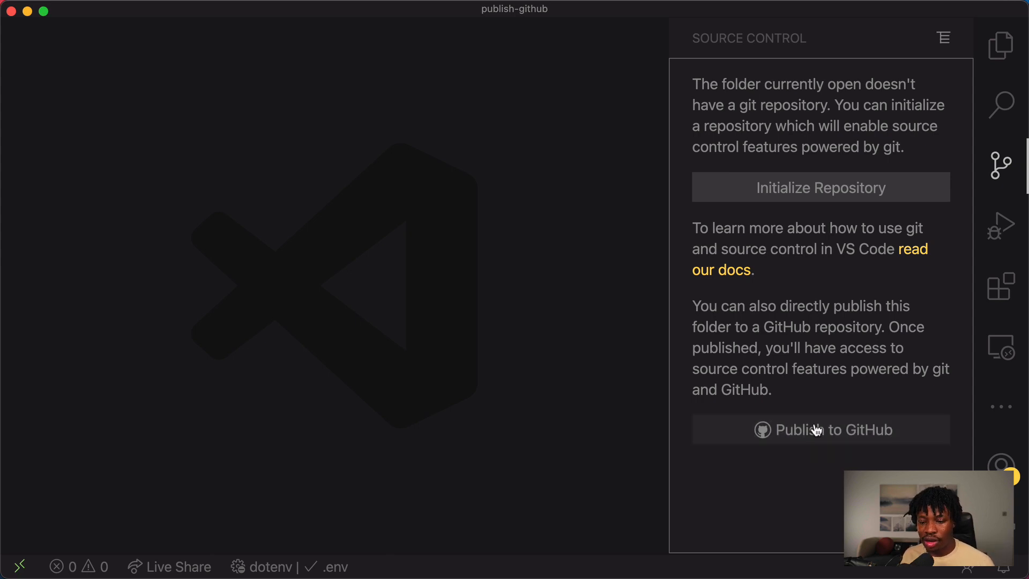
pyautogui.click(820, 429)
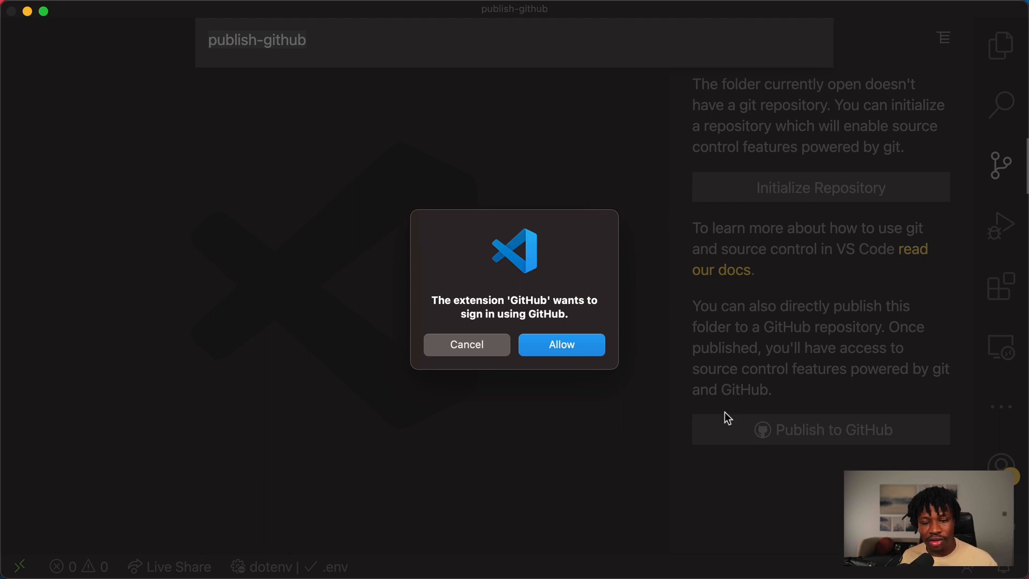
pyautogui.moveTo(665, 418)
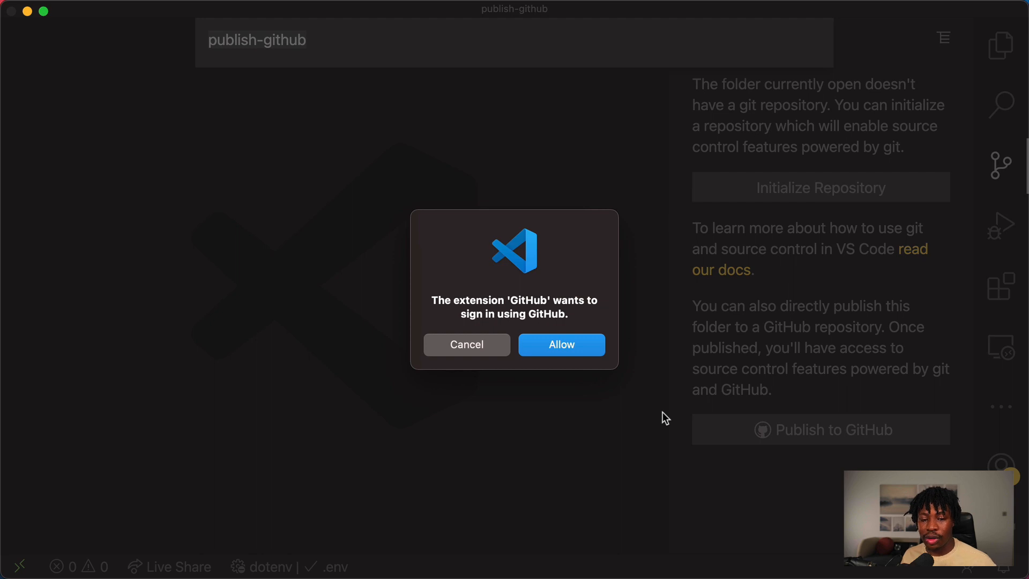
pyautogui.moveTo(587, 360)
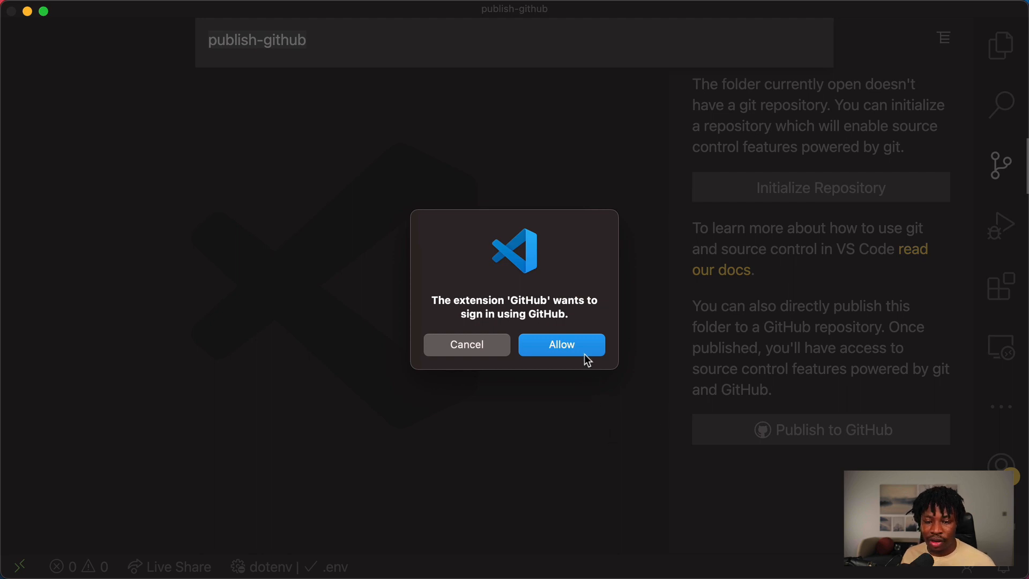
pyautogui.moveTo(577, 349)
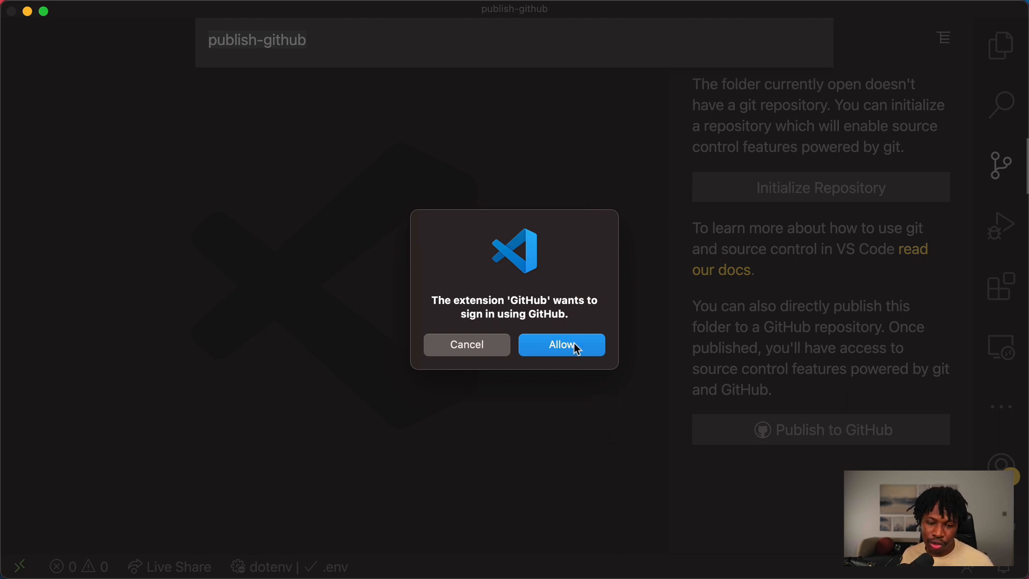
# - Allow the GitHub extension to sign in using GitHub
pyautogui.click(561, 345)
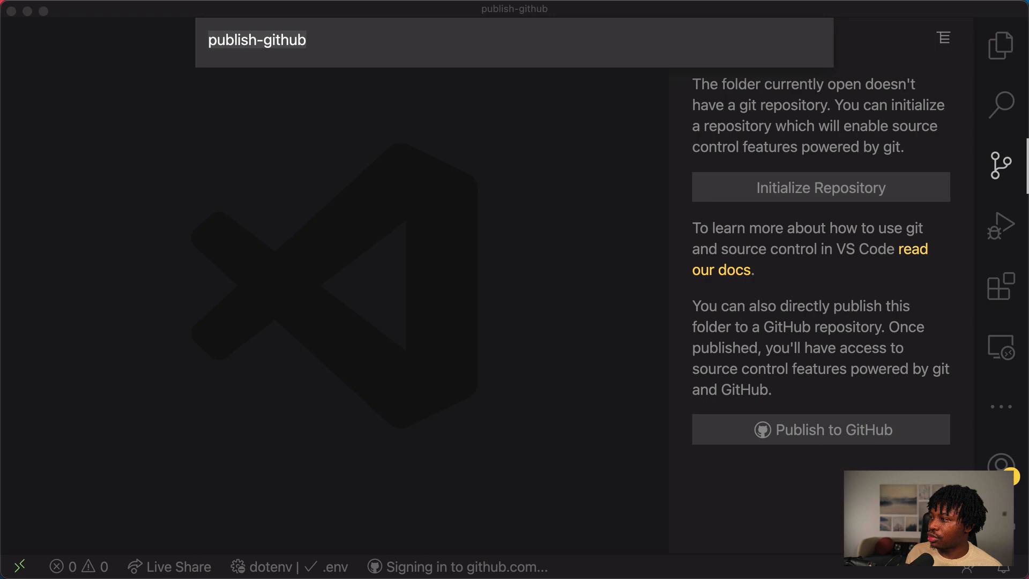
pyautogui.click(820, 430)
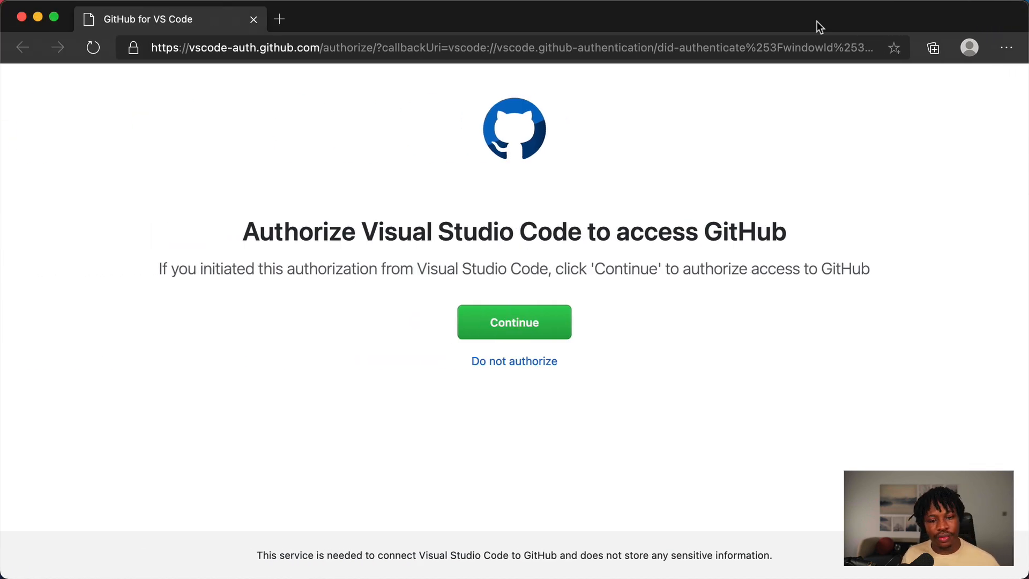
# - Continue on GitHub's 'Authorize Visual Studio Code to access GitHub' page
pyautogui.doubleClick(278, 47)
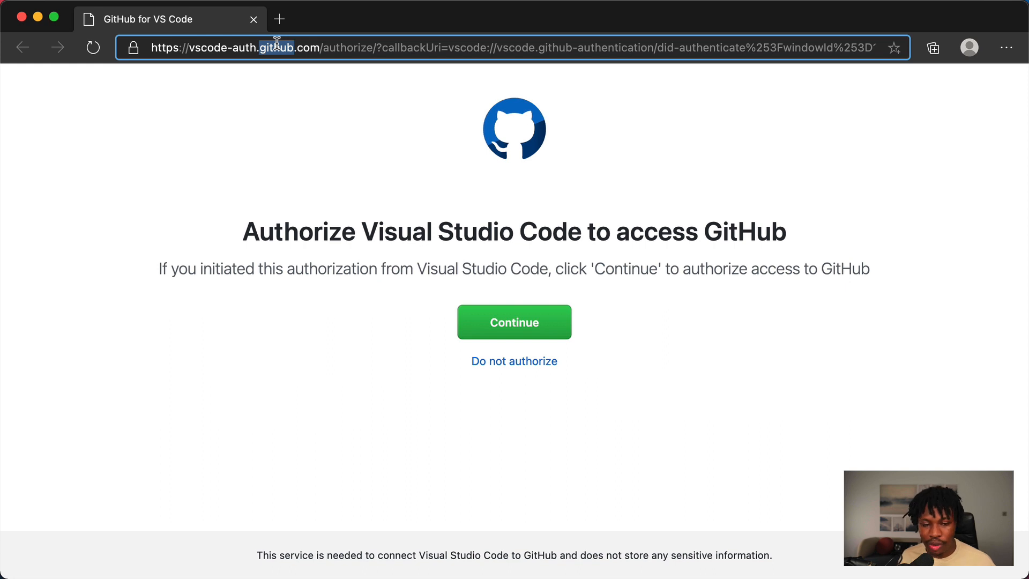
pyautogui.moveTo(359, 150)
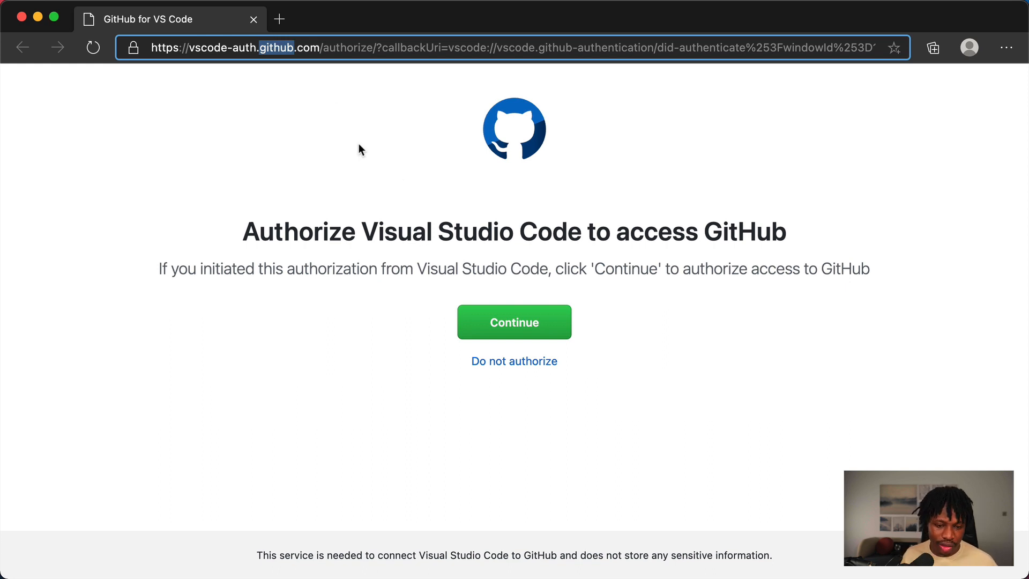
pyautogui.click(514, 322)
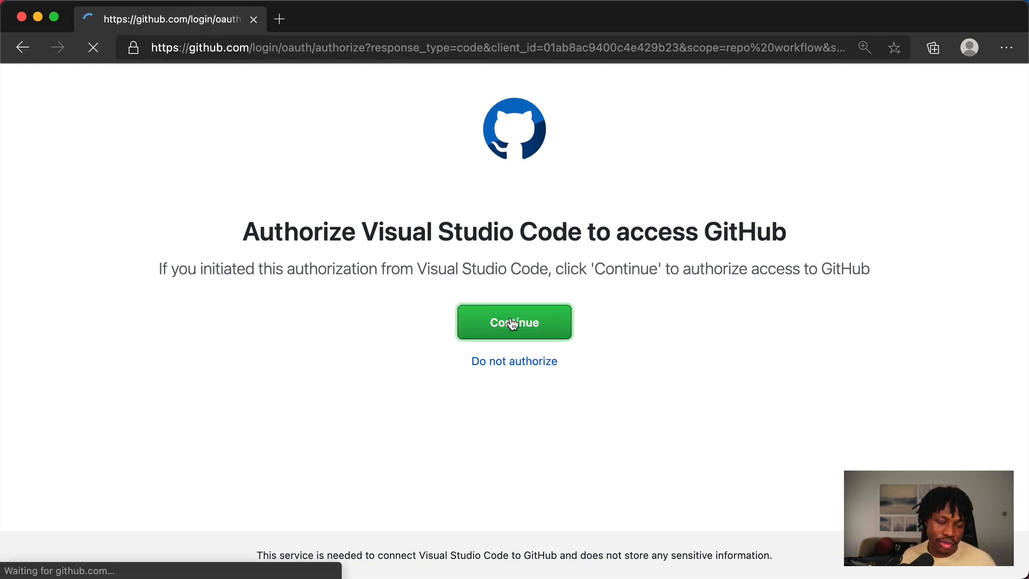
# - Continue without authorizing organizations on the single sign-on page
pyautogui.click(513, 322)
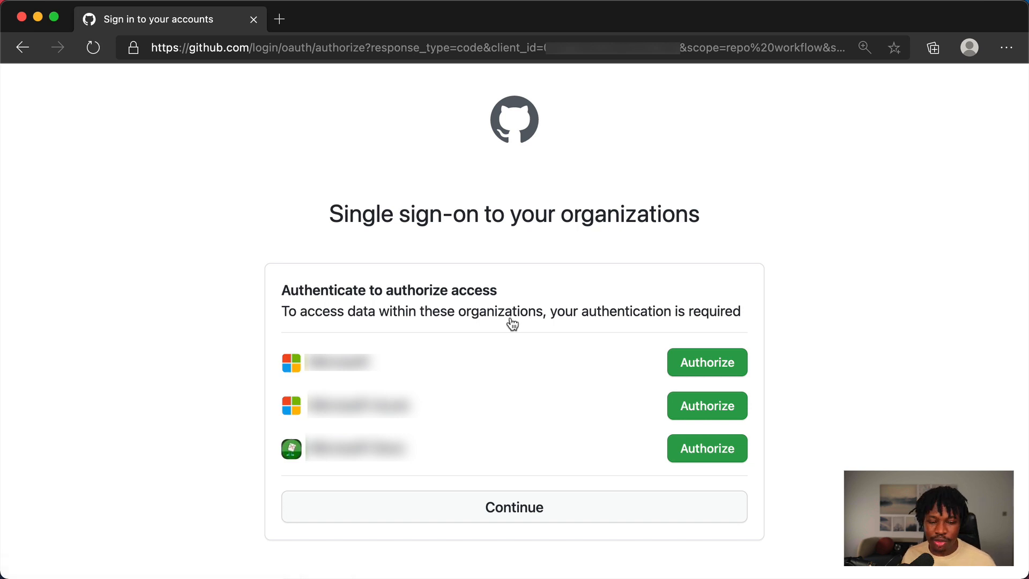
pyautogui.moveTo(387, 351)
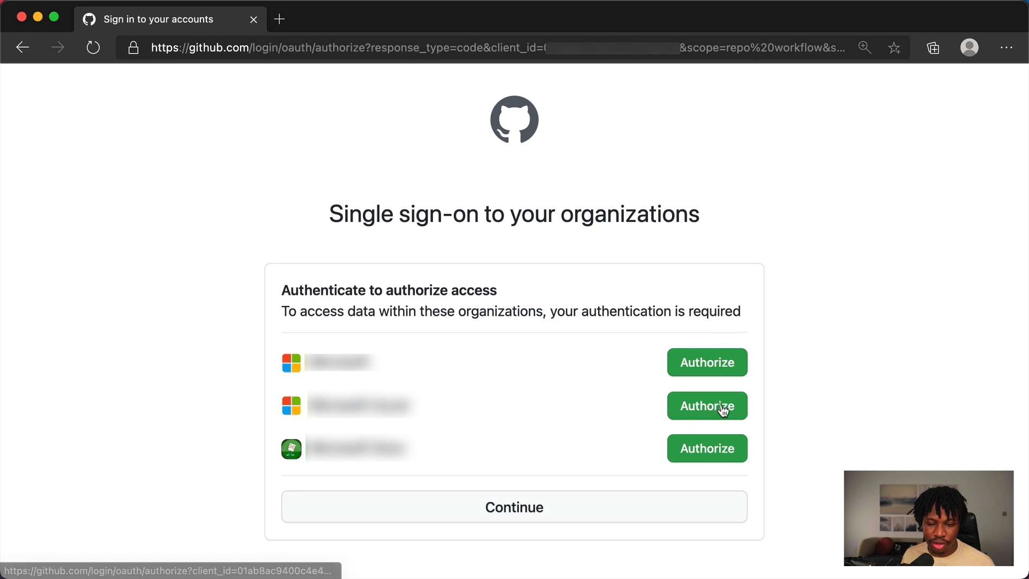
pyautogui.click(514, 506)
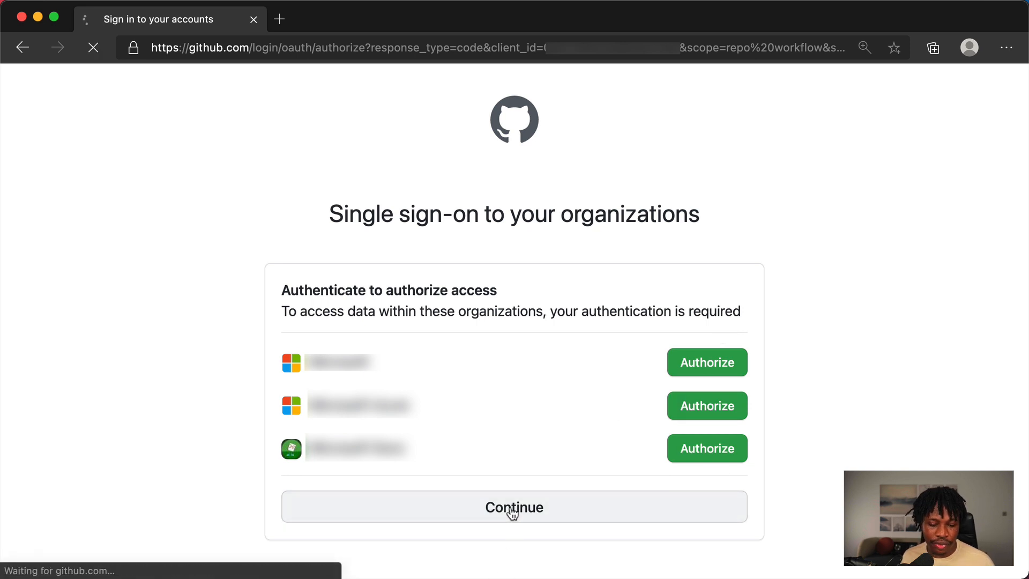
pyautogui.click(514, 507)
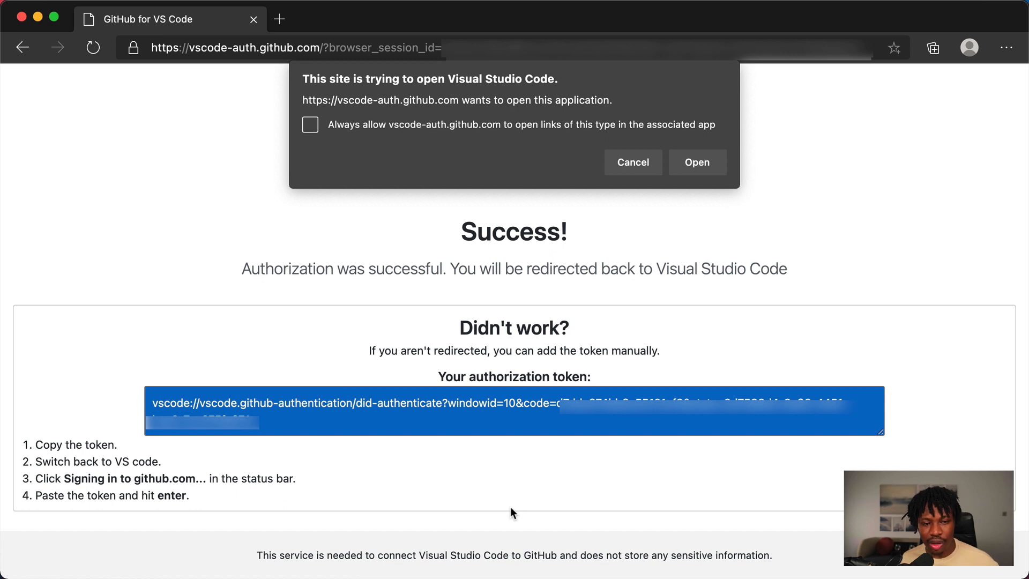
pyautogui.moveTo(357, 327)
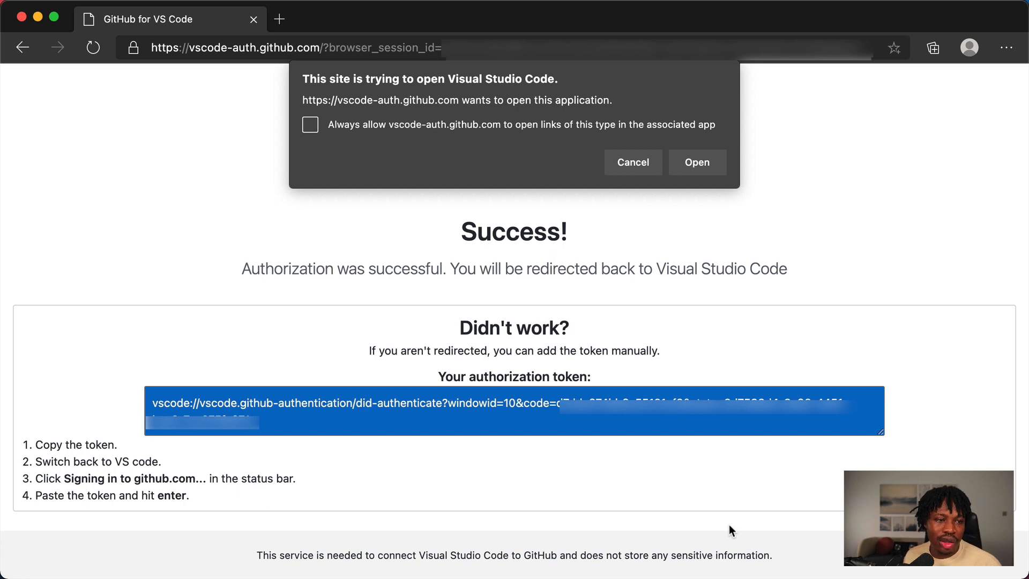
pyautogui.moveTo(715, 535)
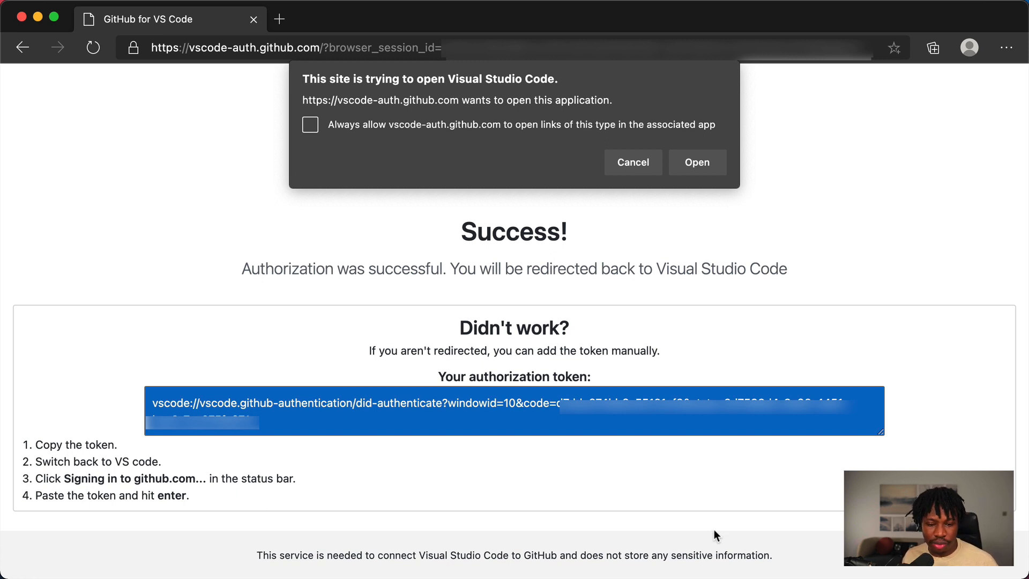
pyautogui.moveTo(678, 376)
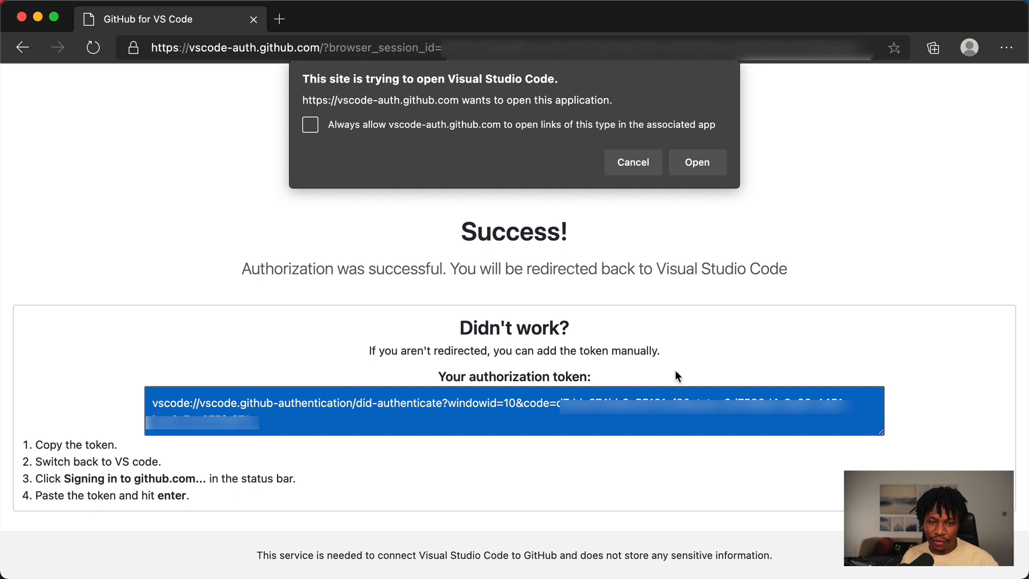
pyautogui.moveTo(702, 347)
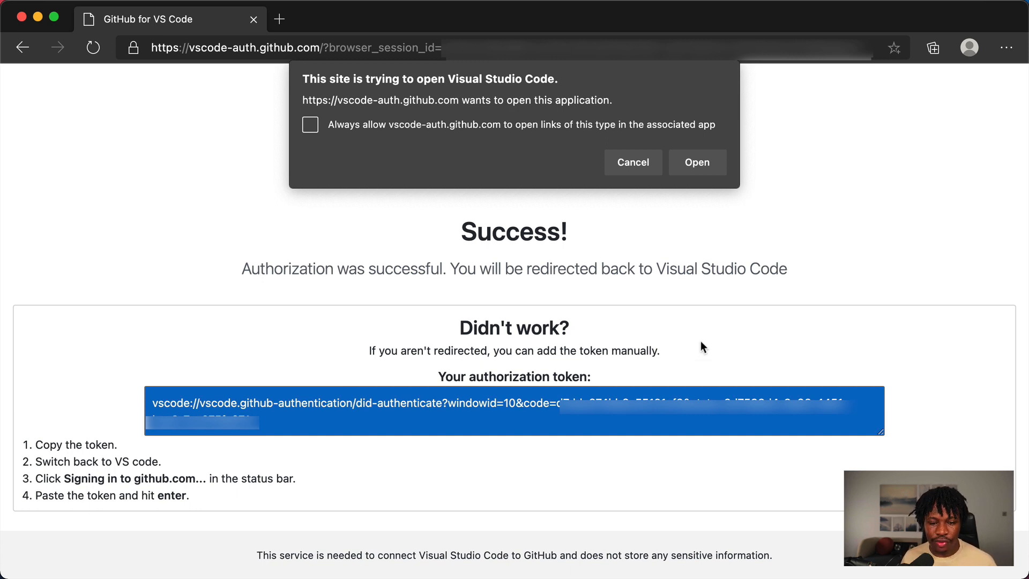
# - Open the sign-in link in VS Code and allow the extension to open the URI
pyautogui.click(697, 162)
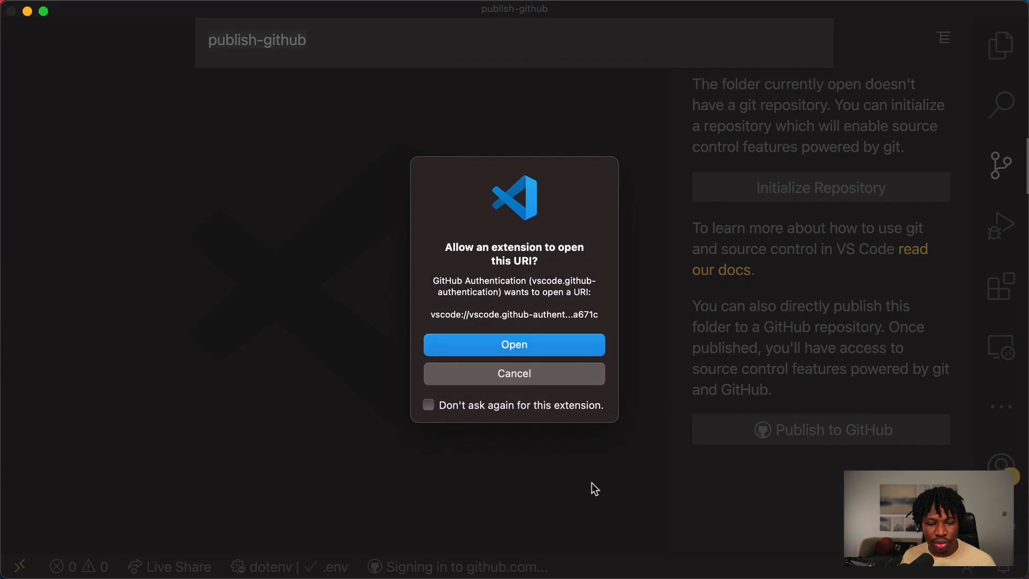
pyautogui.moveTo(497, 376)
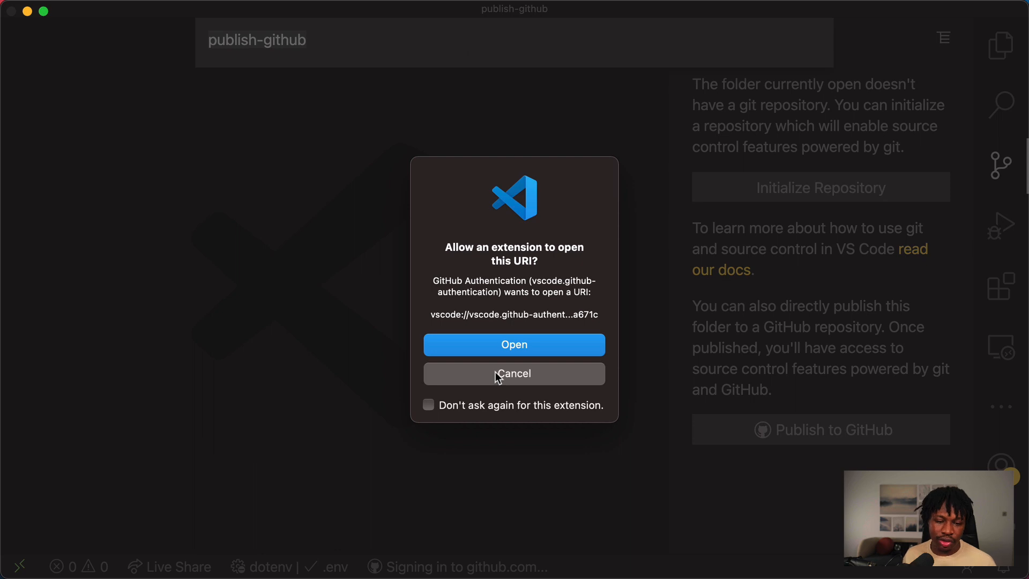
pyautogui.moveTo(502, 344)
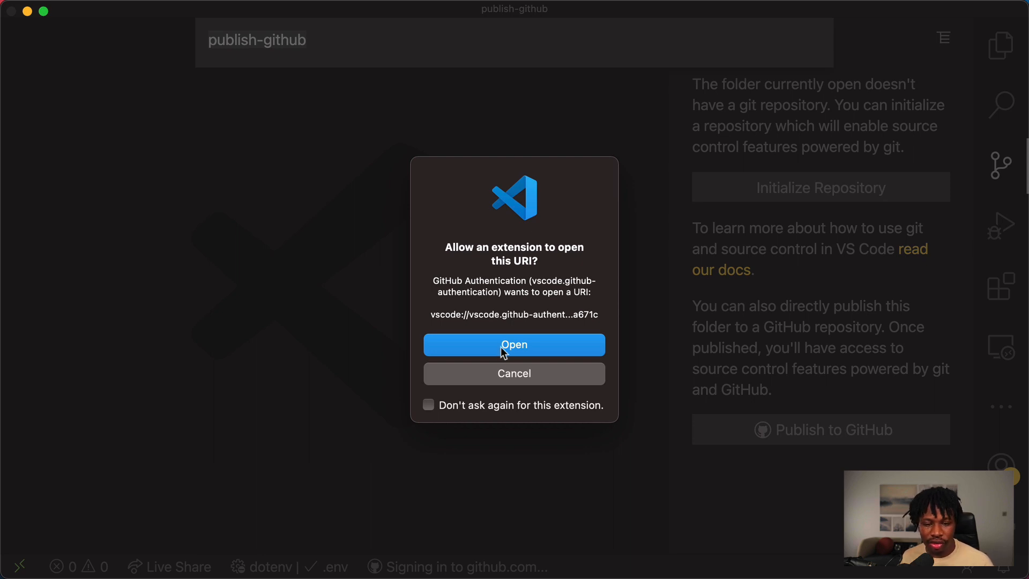
pyautogui.click(514, 345)
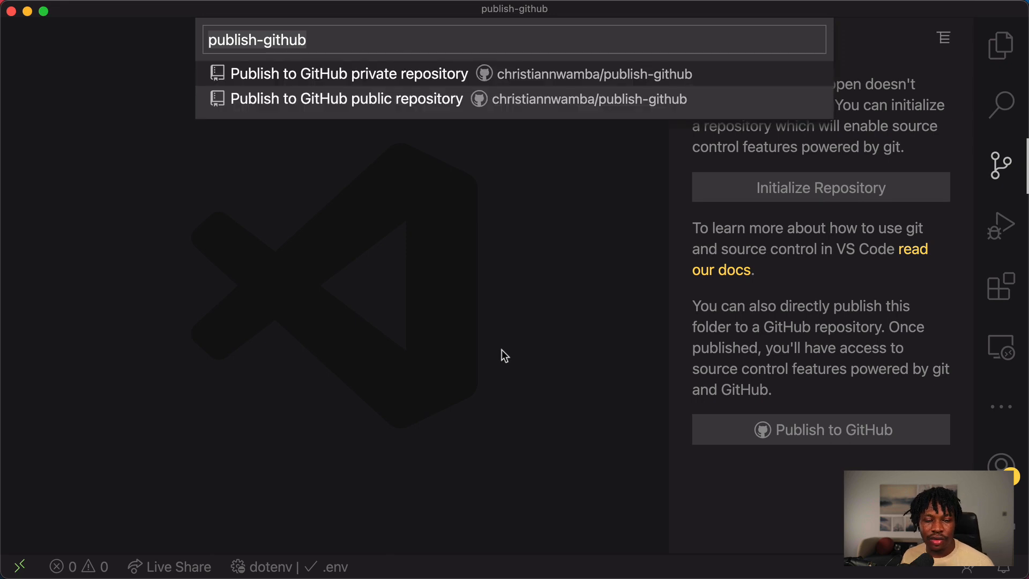
pyautogui.moveTo(369, 90)
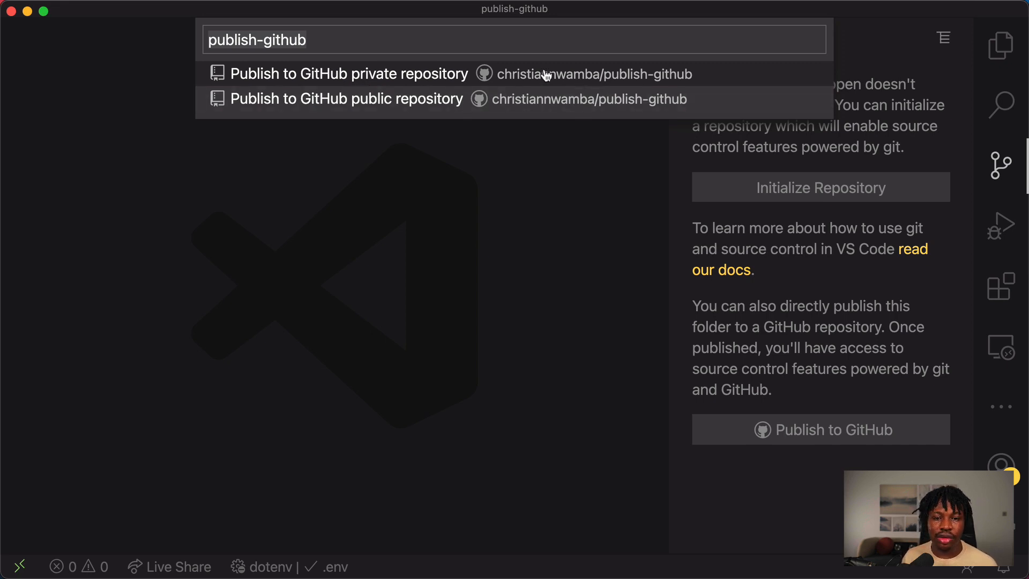
pyautogui.moveTo(525, 74)
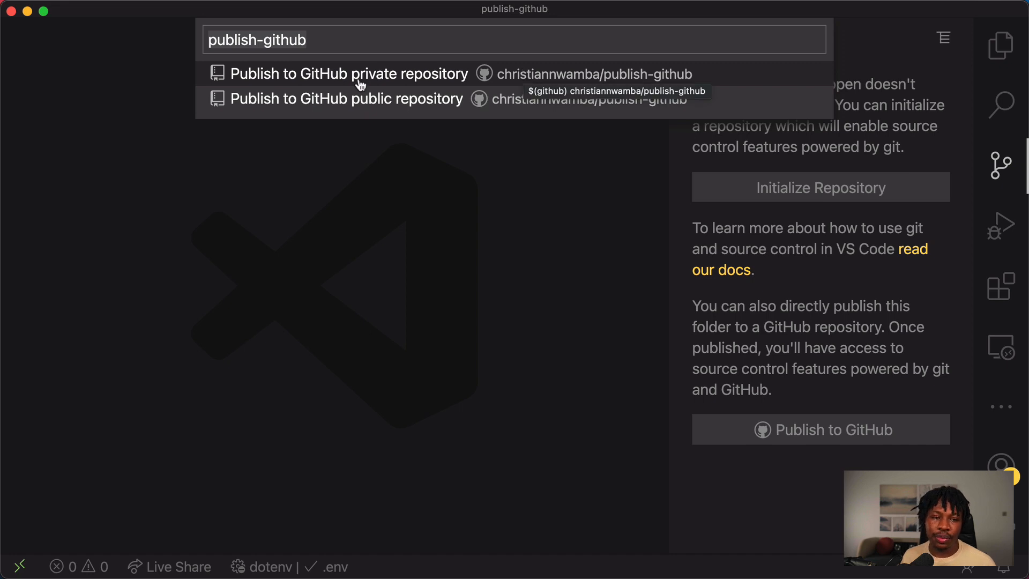
pyautogui.moveTo(359, 85)
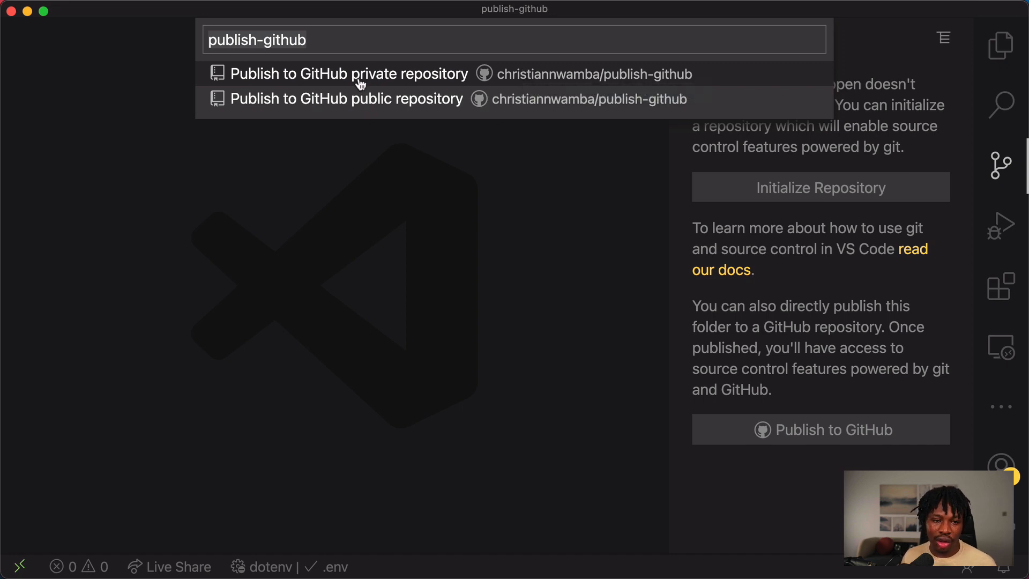
pyautogui.moveTo(433, 80)
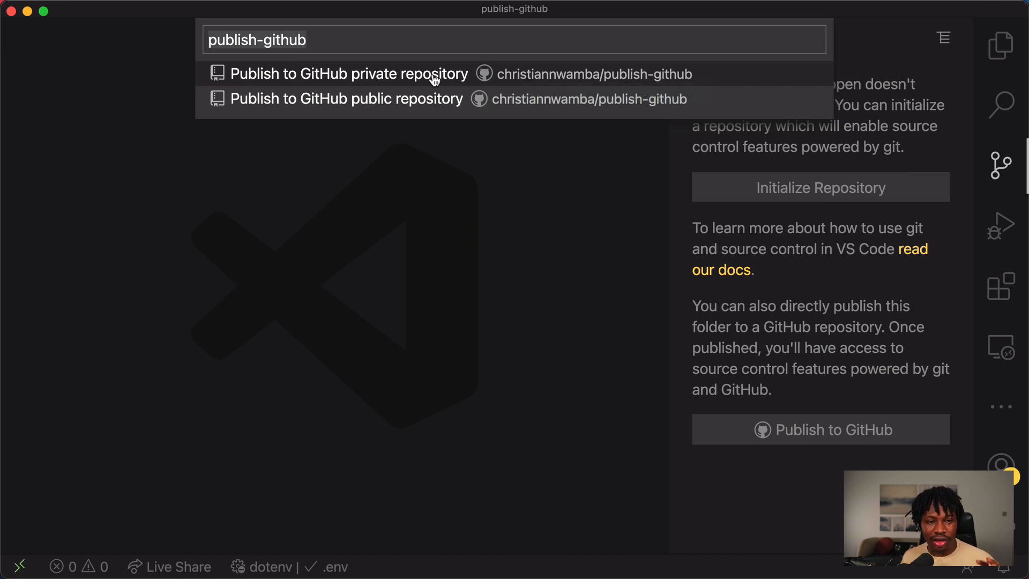
pyautogui.moveTo(427, 111)
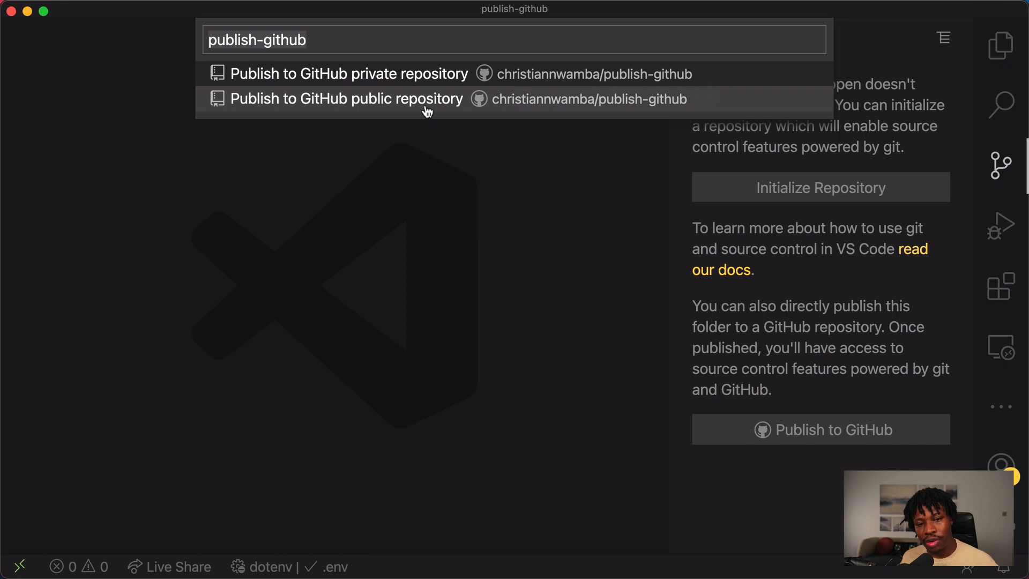
# - Choose 'Publish to GitHub public repository' for publish-github
pyautogui.click(347, 98)
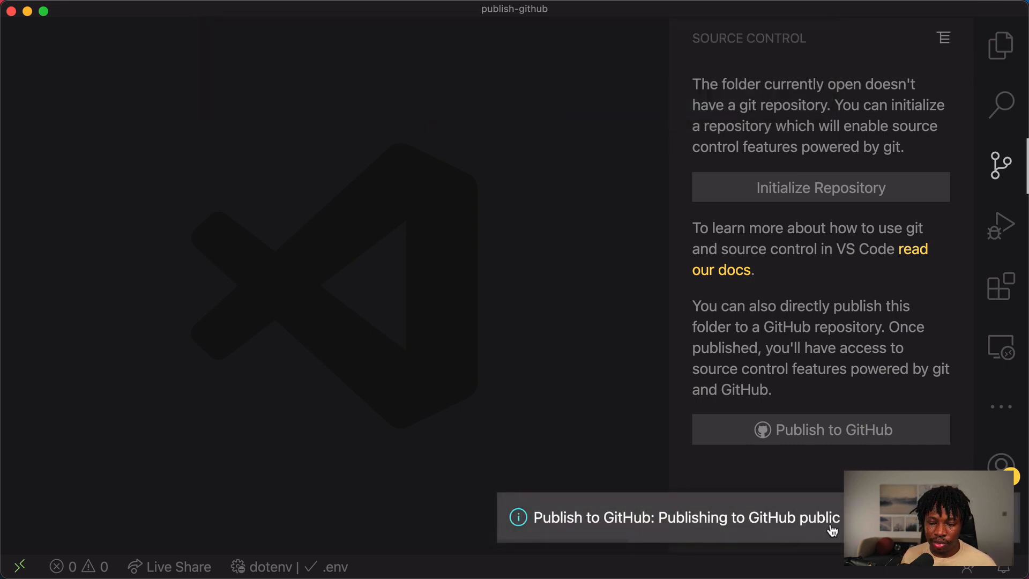
# - Dismiss the 'Successfully published' notification for the publish-github repository on master
pyautogui.click(819, 429)
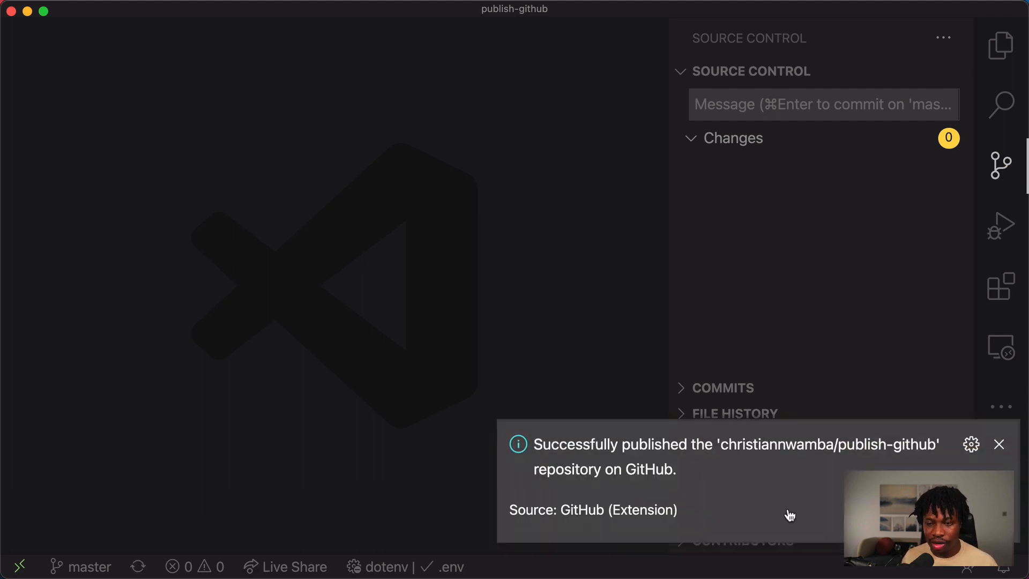
pyautogui.moveTo(789, 514)
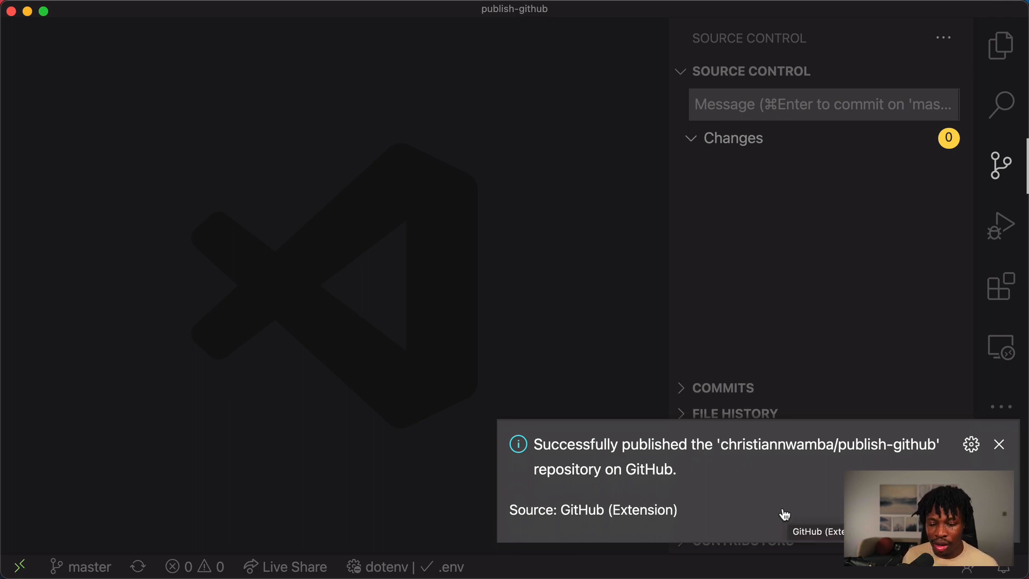
pyautogui.moveTo(660, 457)
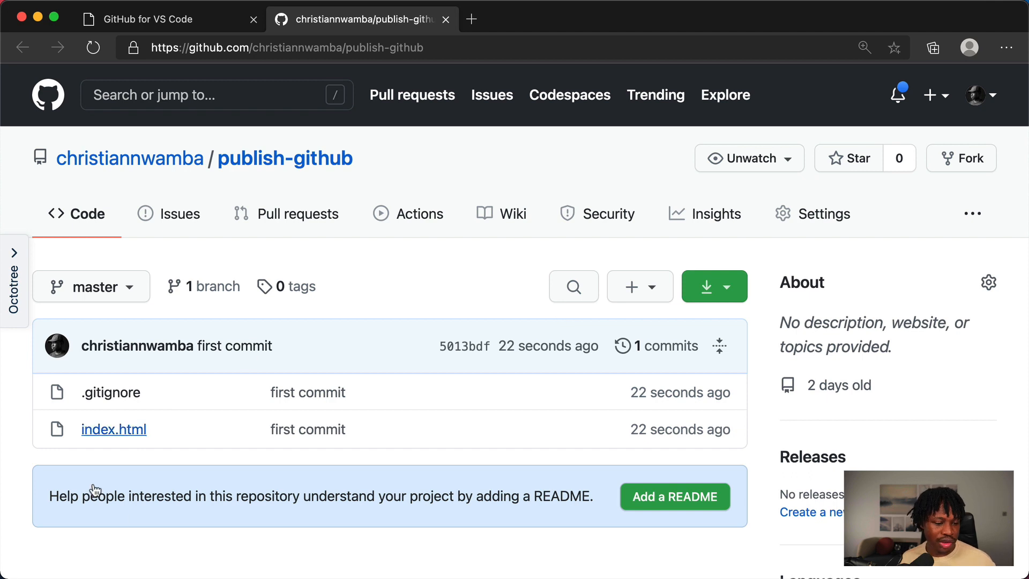
pyautogui.moveTo(114, 429)
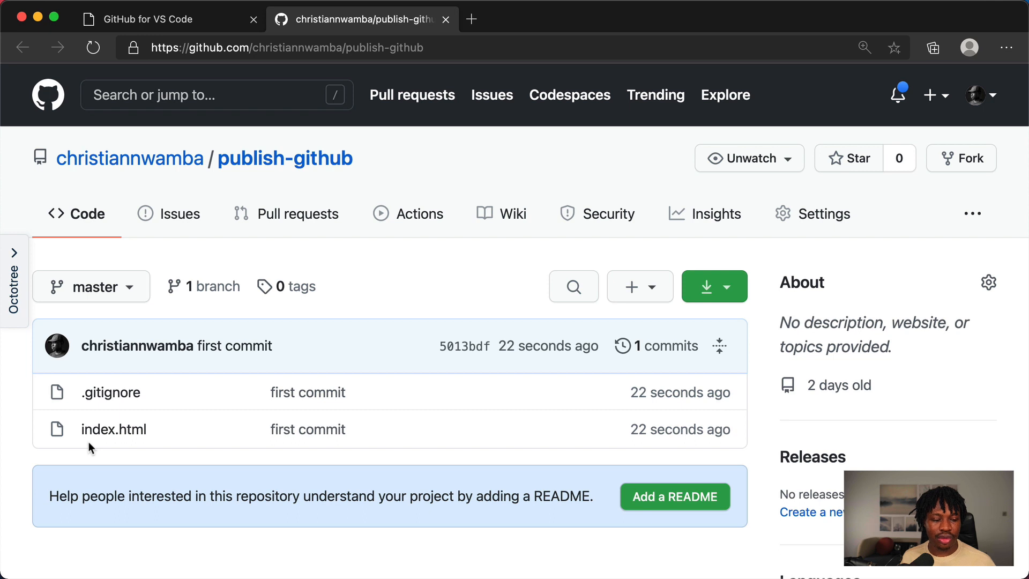
pyautogui.moveTo(186, 405)
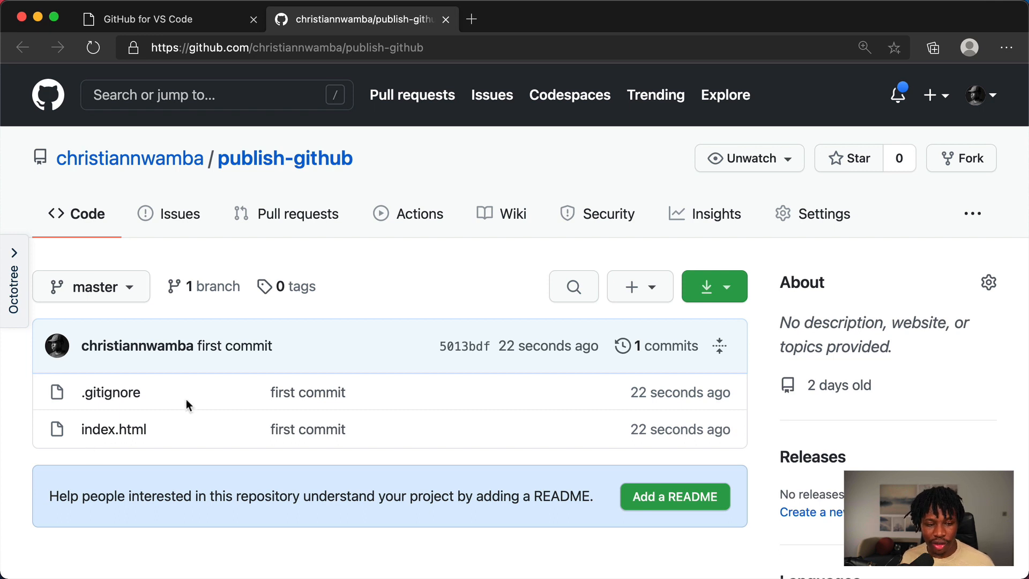
# - Check the repository's .gitignore and index.html file list, then open the 'first commit' link
pyautogui.click(234, 345)
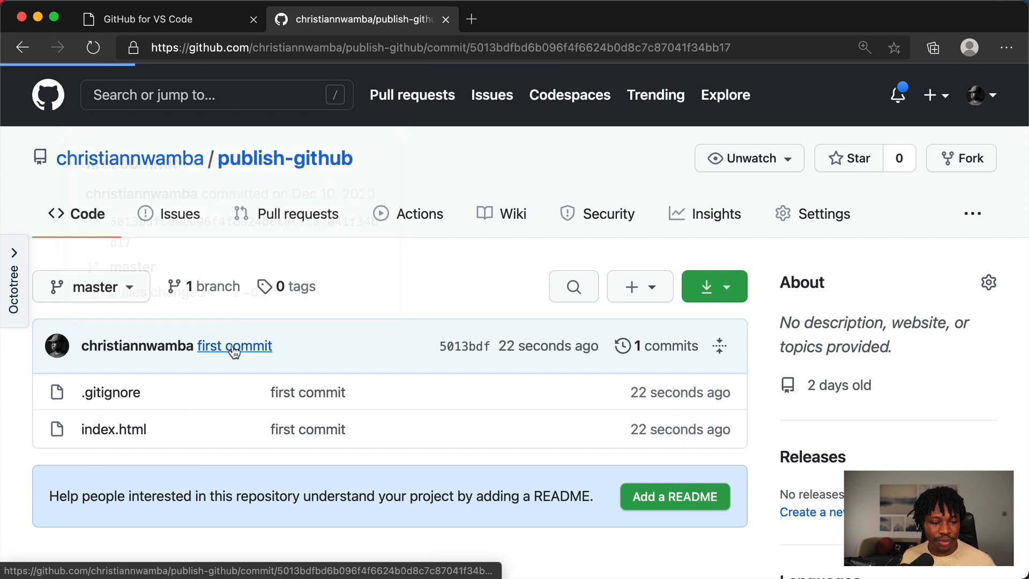
# - Review the first commit's diff: .gitignore listing .env and the index.html boilerplate
pyautogui.click(234, 345)
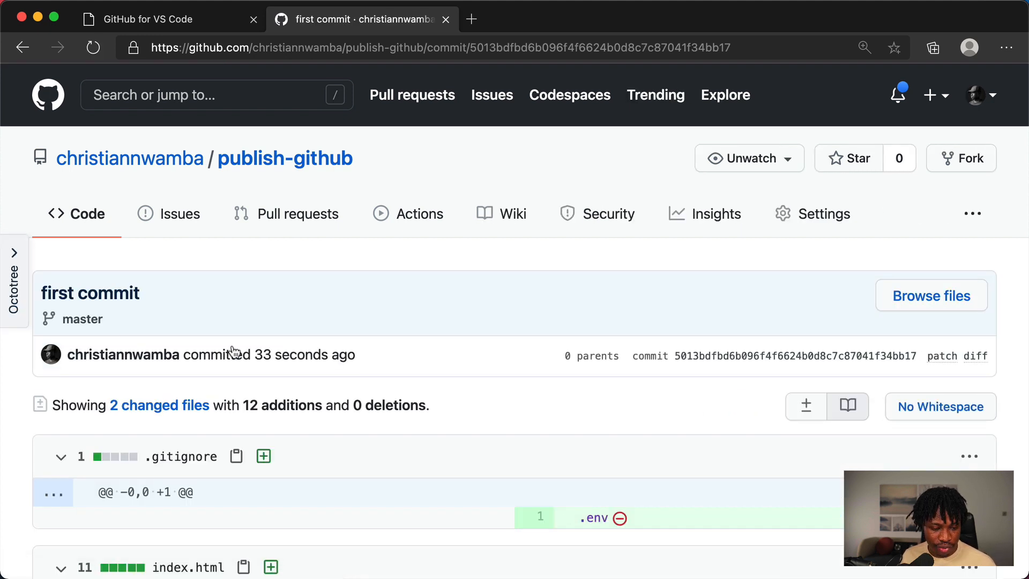
pyautogui.moveTo(448, 507)
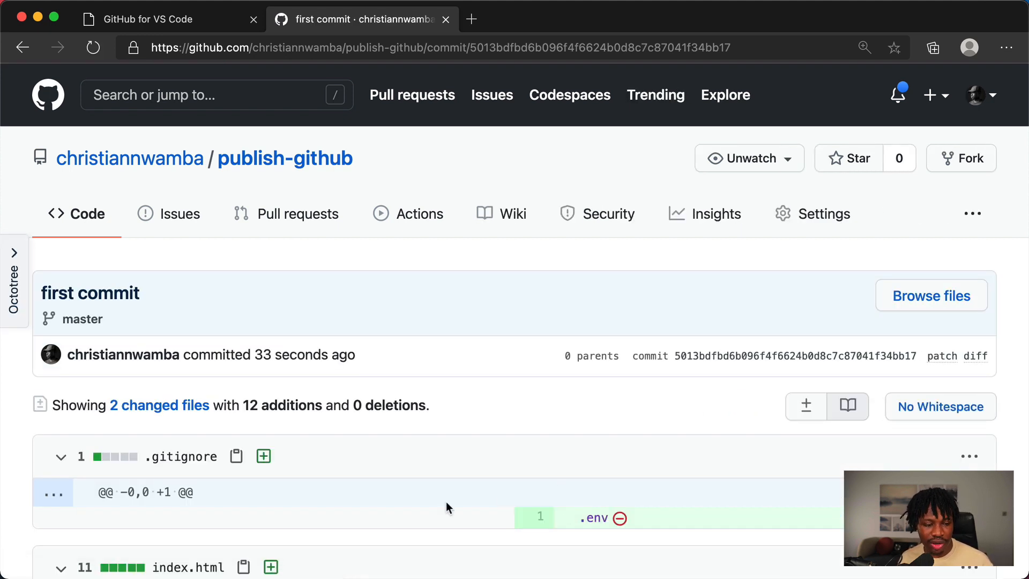
pyautogui.scroll(-3)
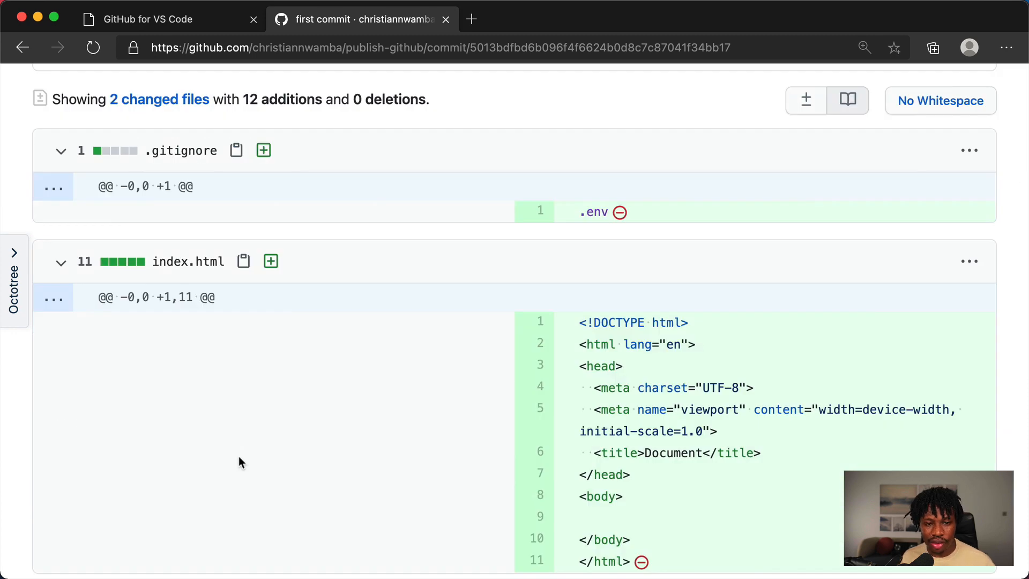